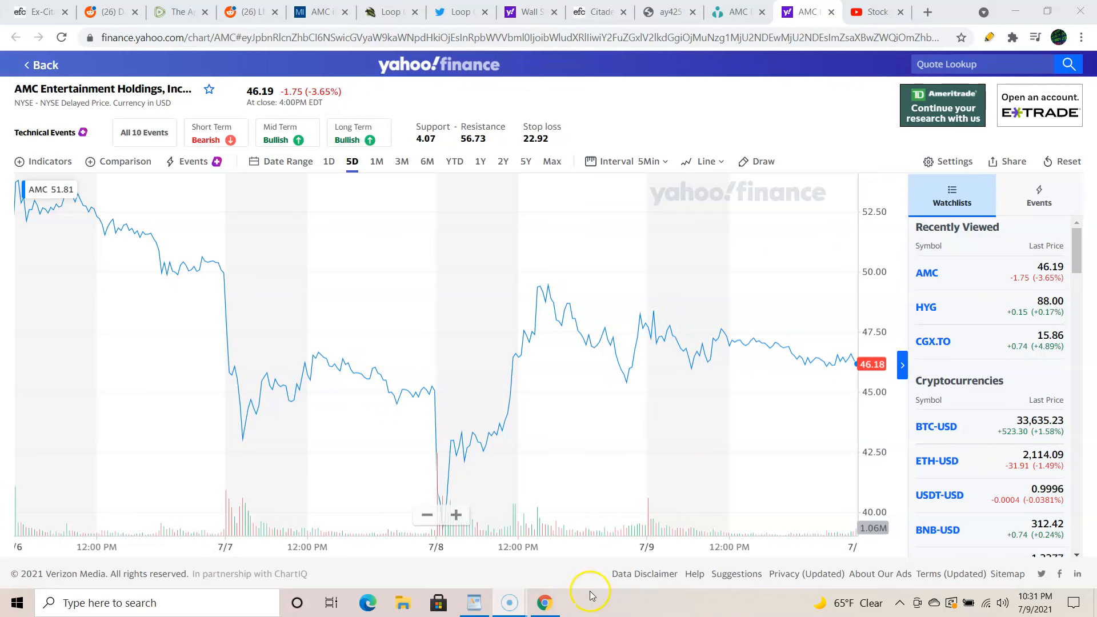
mouse_move(725, 213)
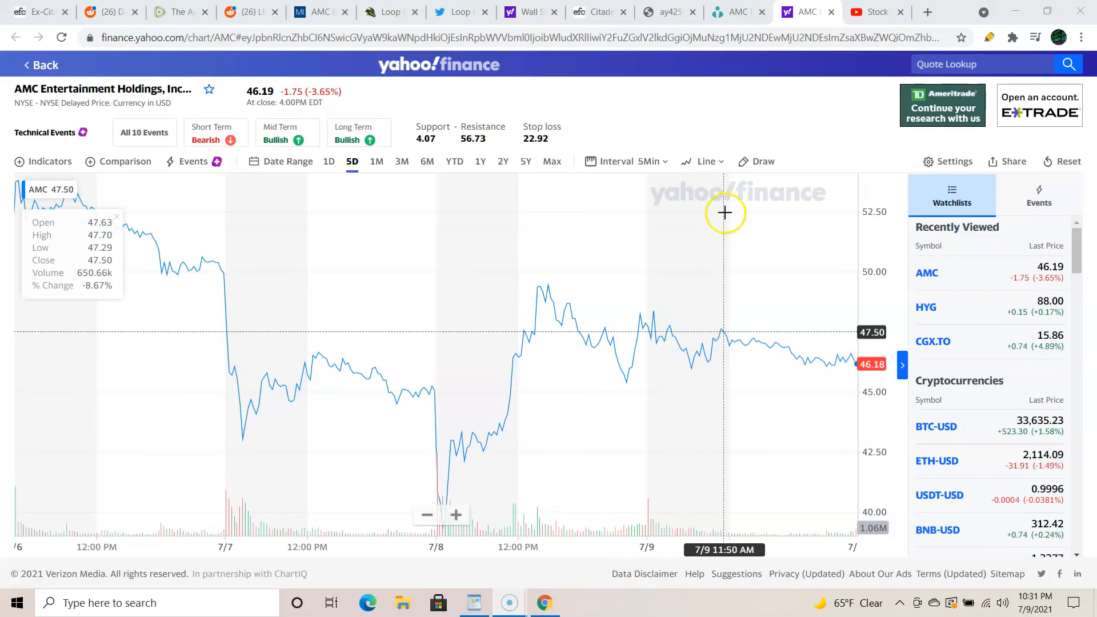
mouse_move(715, 88)
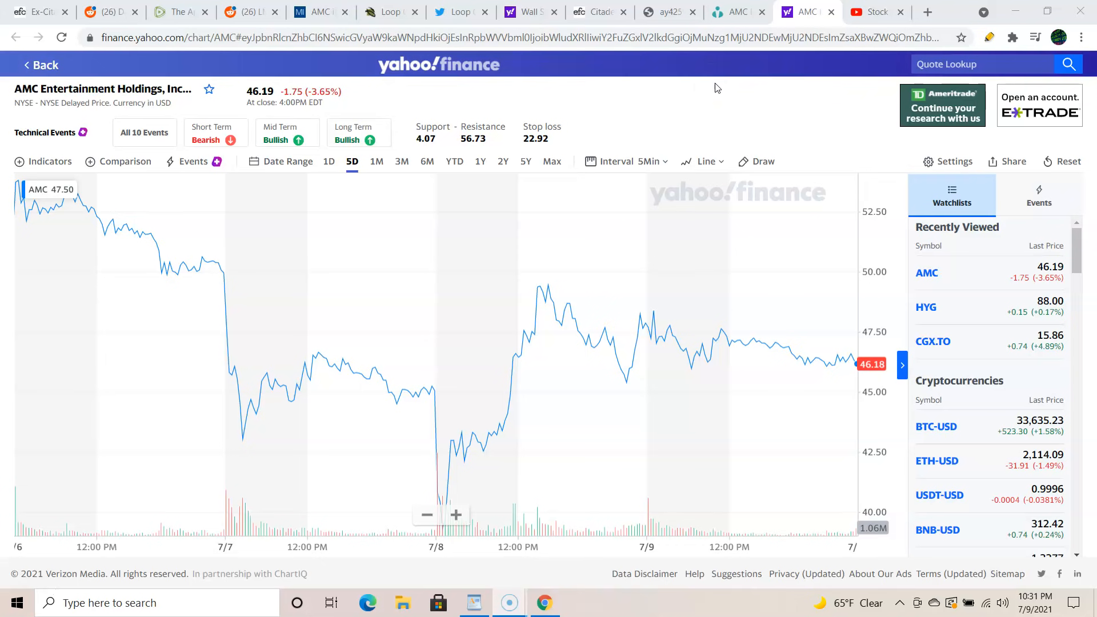
Switch to the Ortex tab showing AMC's short interest and freefloat-on-loan figures.
click(735, 11)
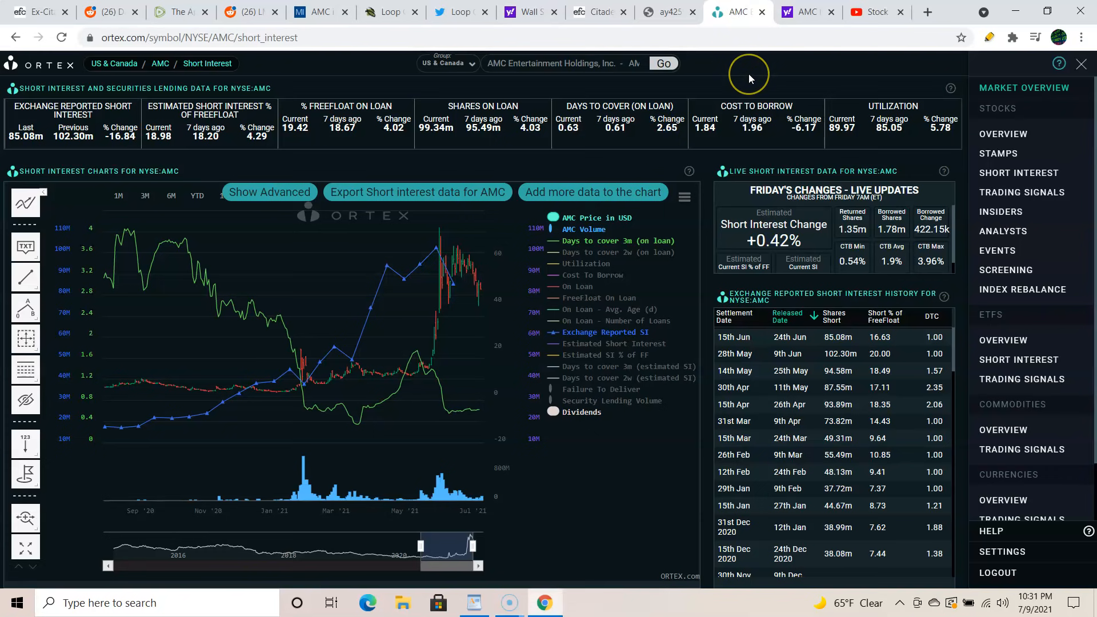
mouse_move(750, 77)
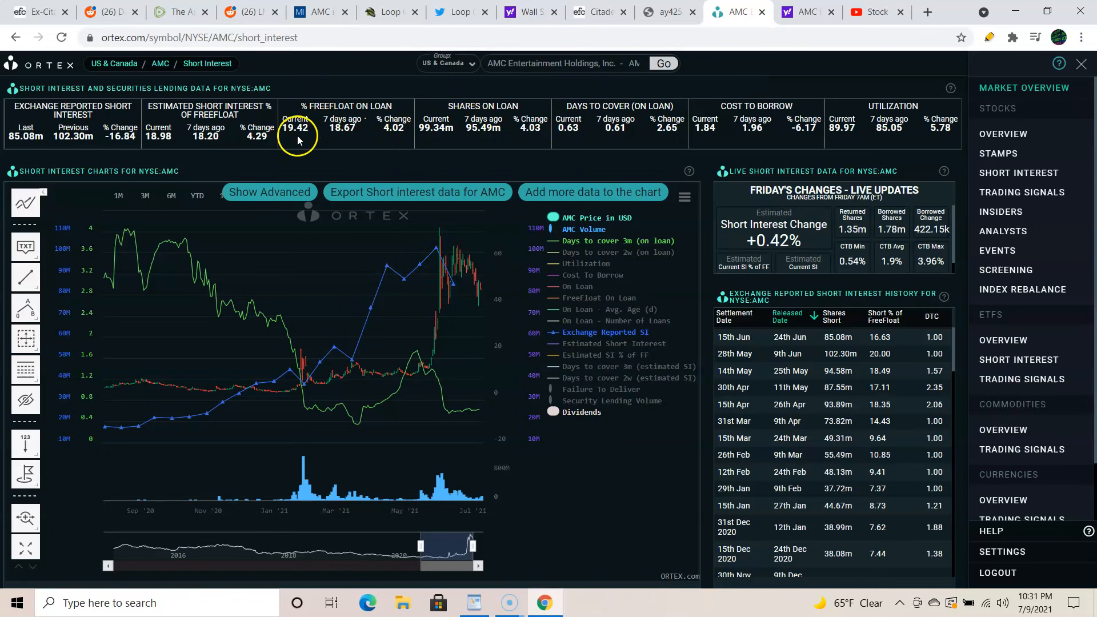
mouse_move(350, 159)
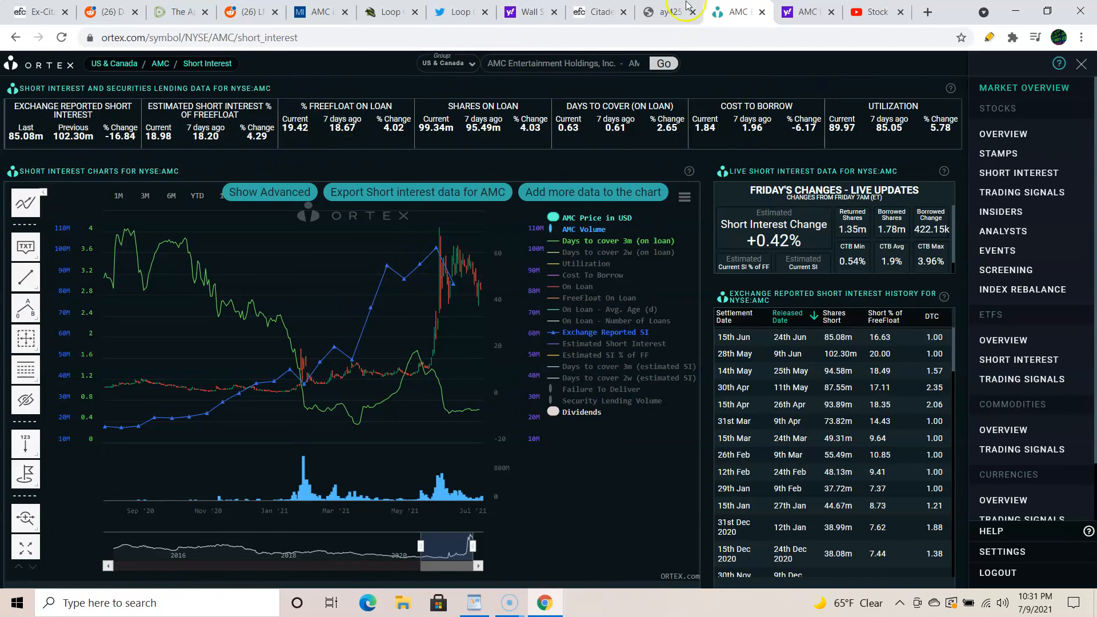
View the i.redd.it chart of AMC's top holders, Vanguard 7.29% and BlackRock 5.33%.
click(670, 12)
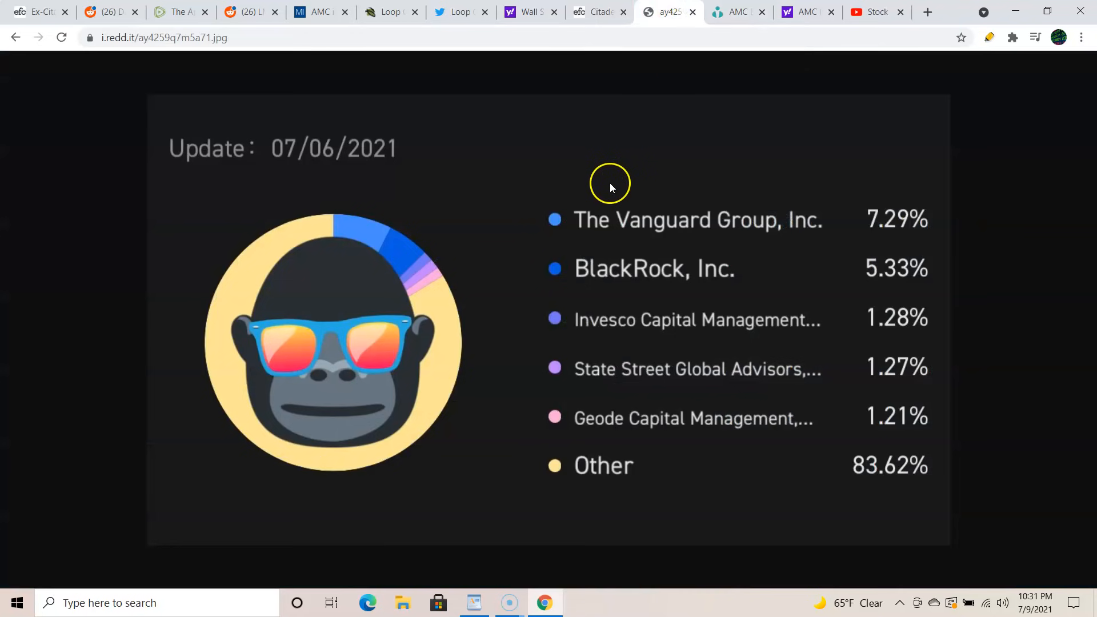
mouse_move(611, 187)
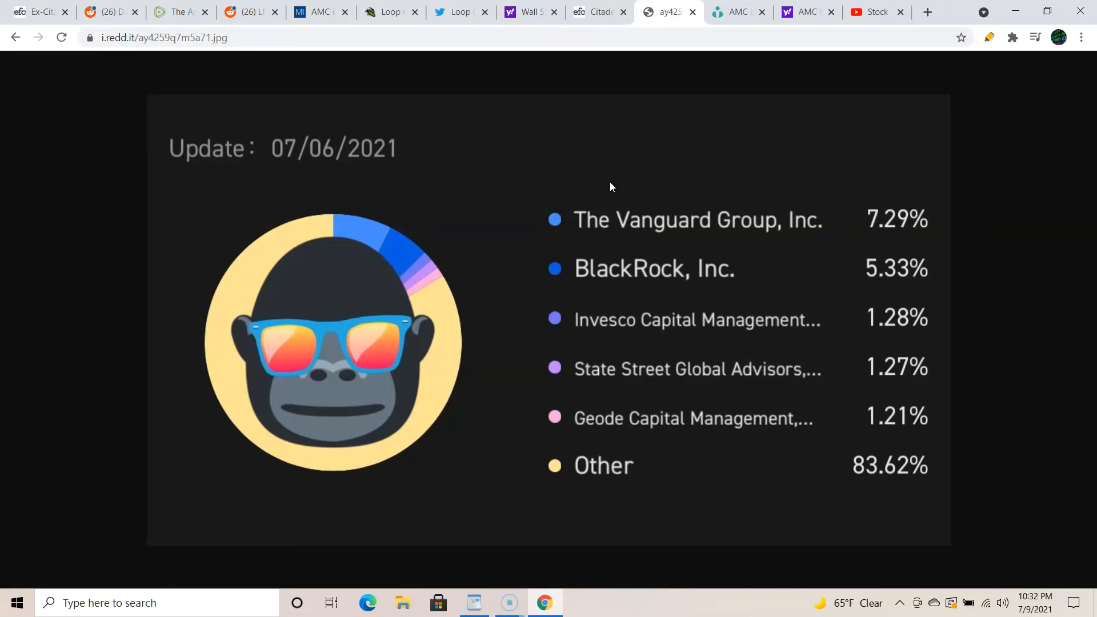
mouse_move(495, 234)
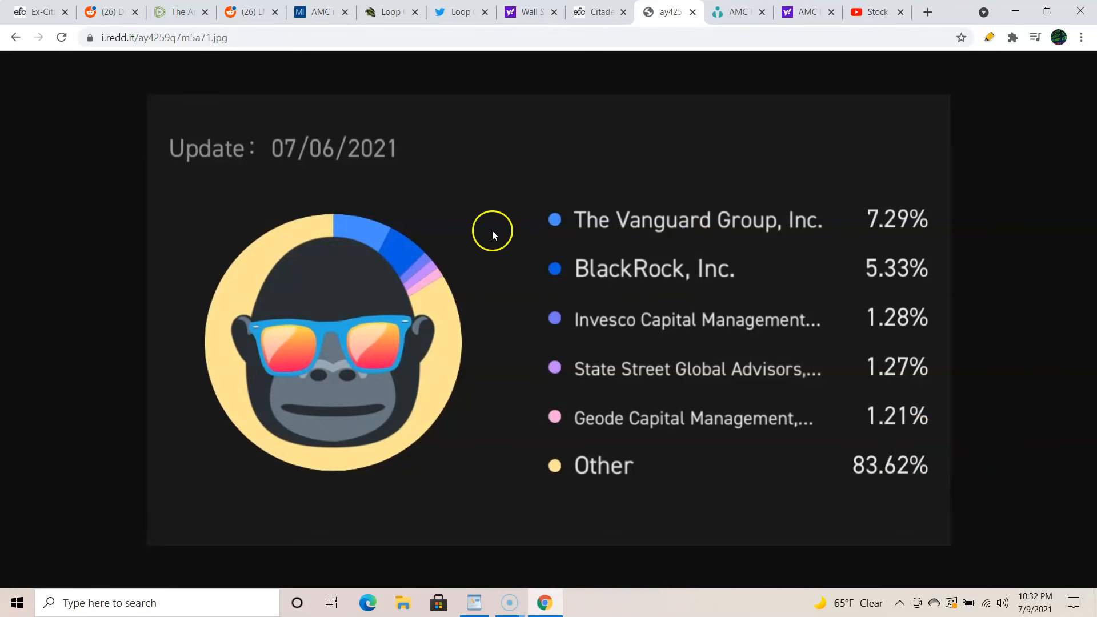
mouse_move(464, 188)
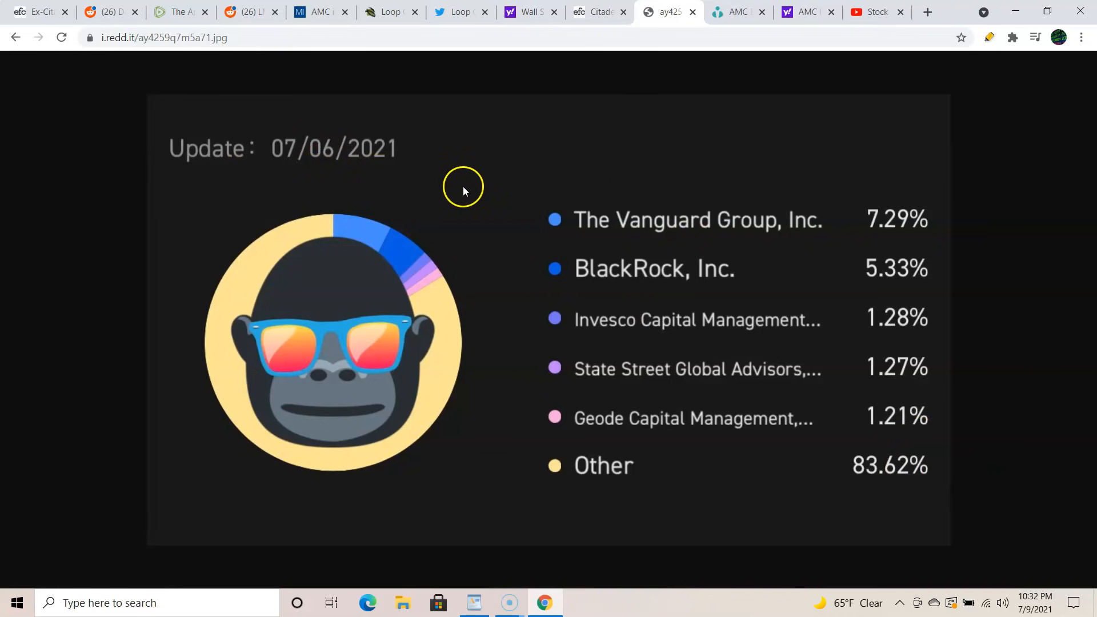
Scroll the eFinancialCareers article to the $659k per-head pay and $2.5bn loan passages.
click(595, 12)
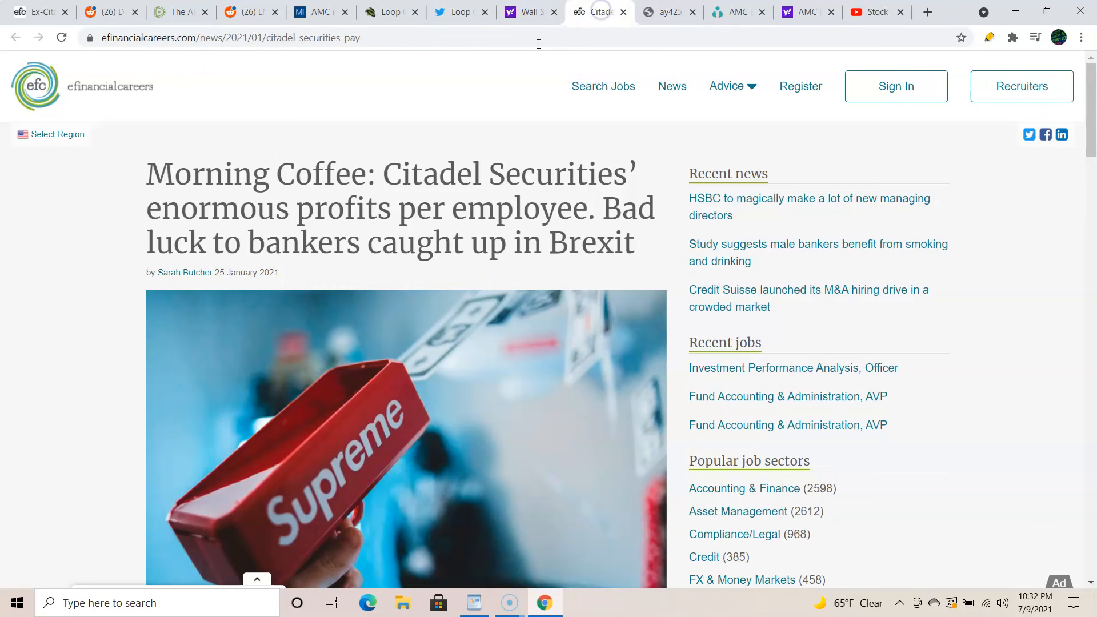
mouse_move(36, 333)
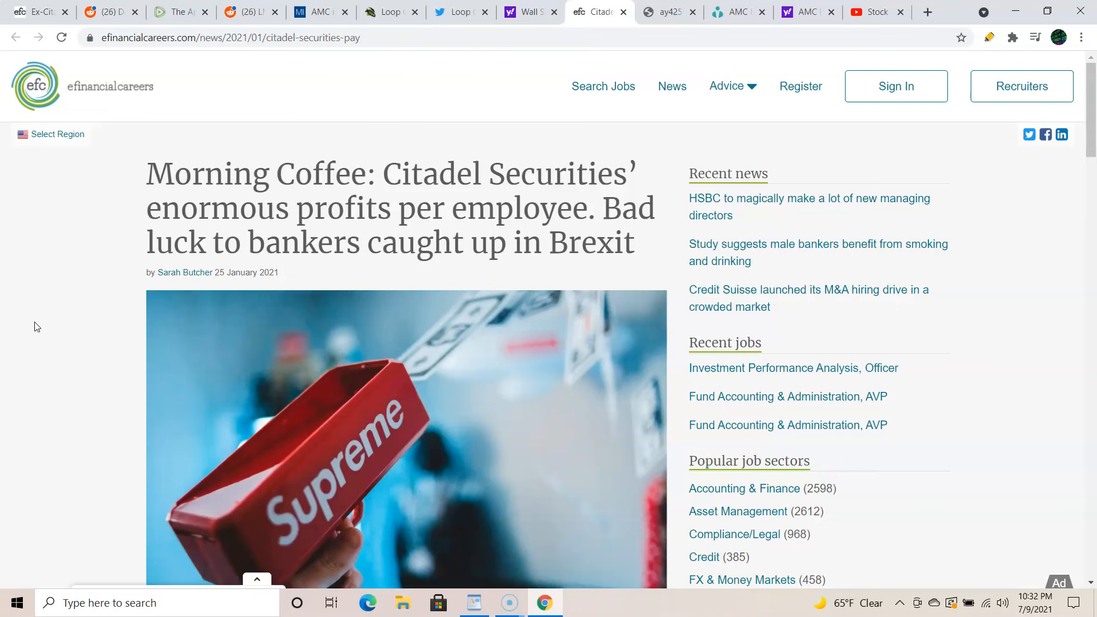
mouse_move(38, 323)
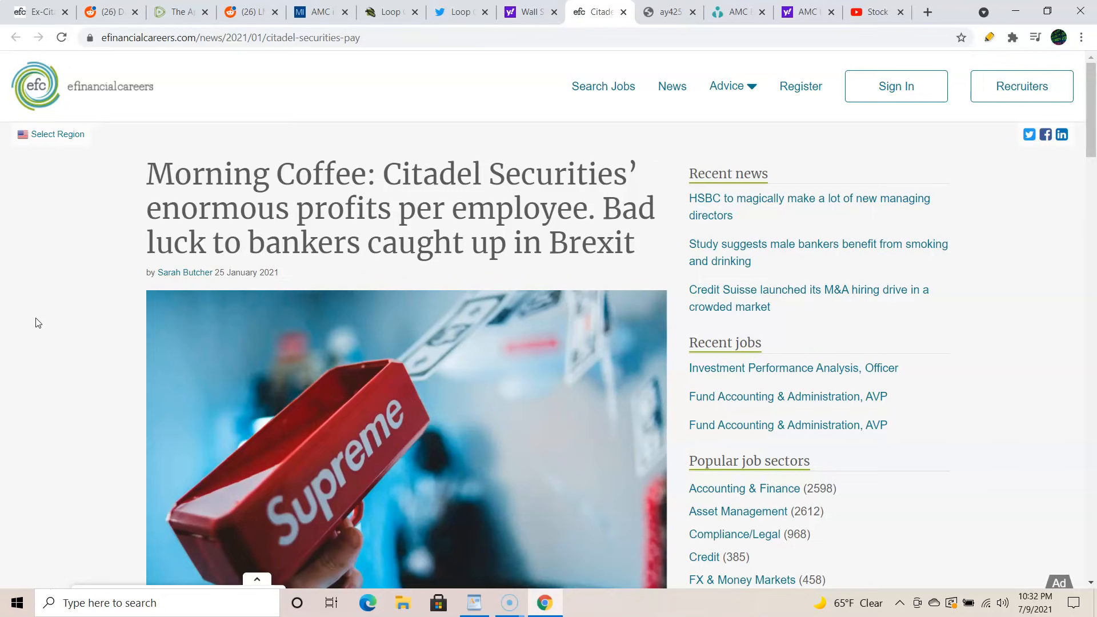
scroll(down, 3)
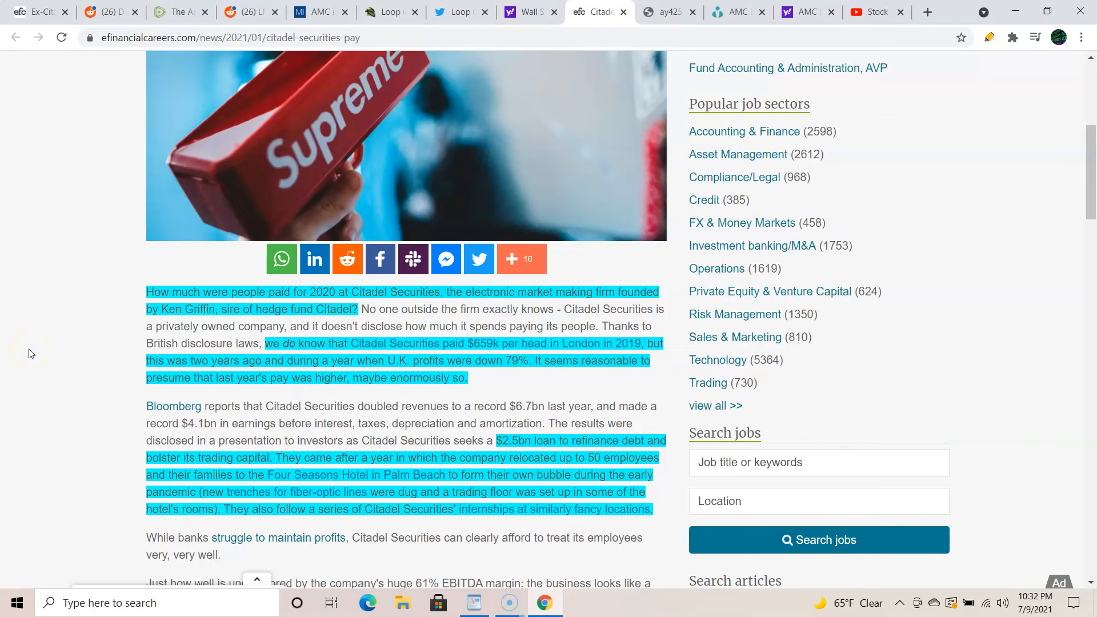
Scroll to the 61% EBITDA margin and Goldman Sachs per-head comparison paragraphs.
scroll(down, 3)
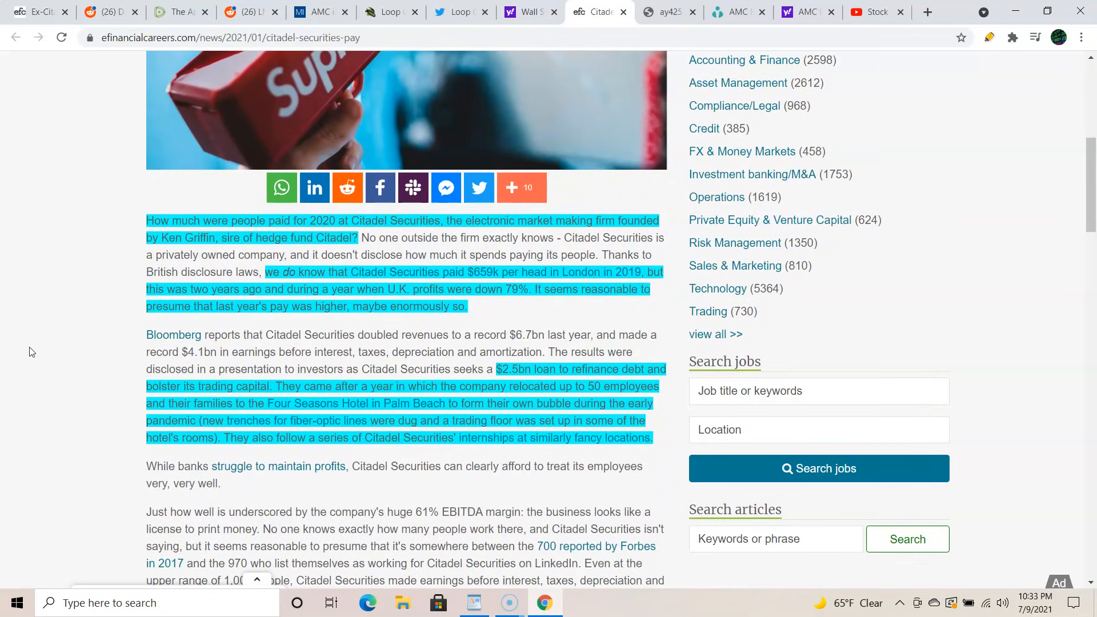
scroll(down, 3)
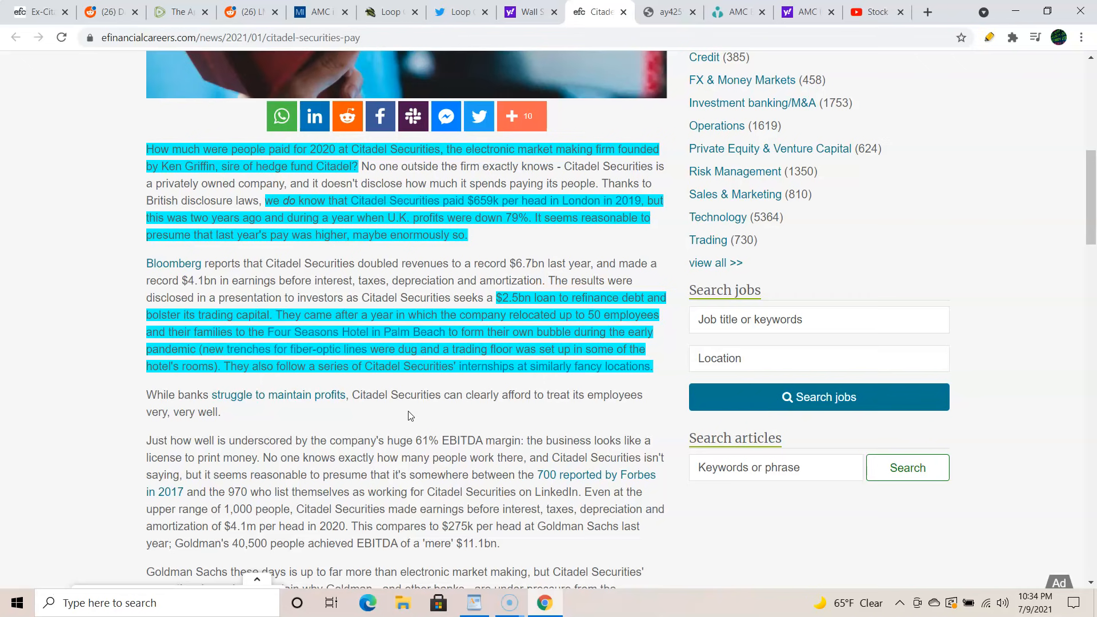
mouse_move(414, 412)
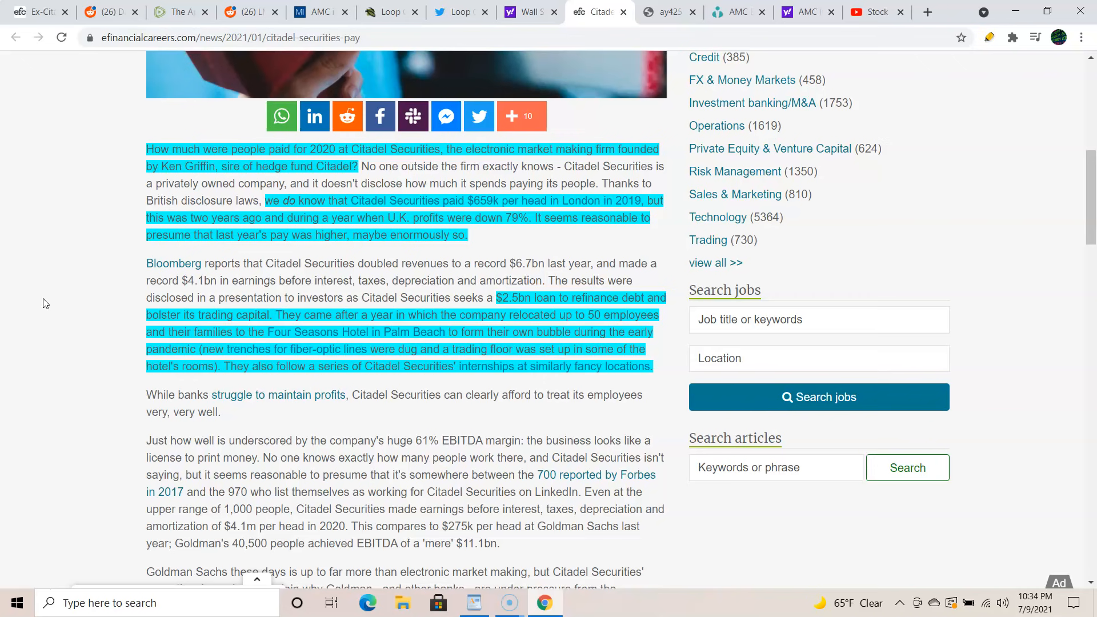
mouse_move(63, 280)
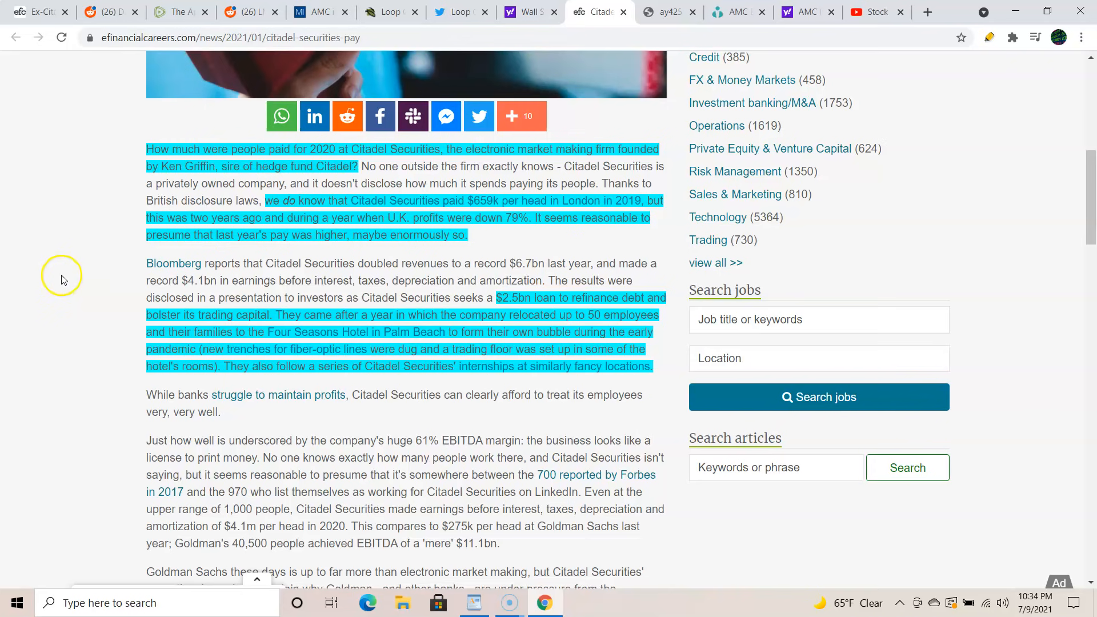
mouse_move(46, 312)
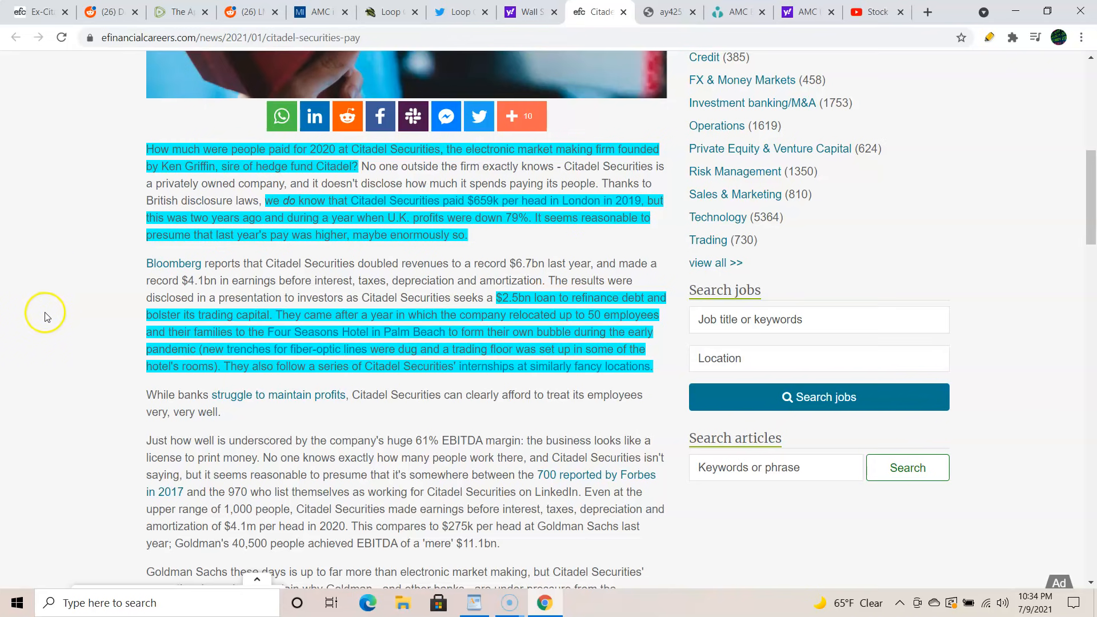
mouse_move(48, 314)
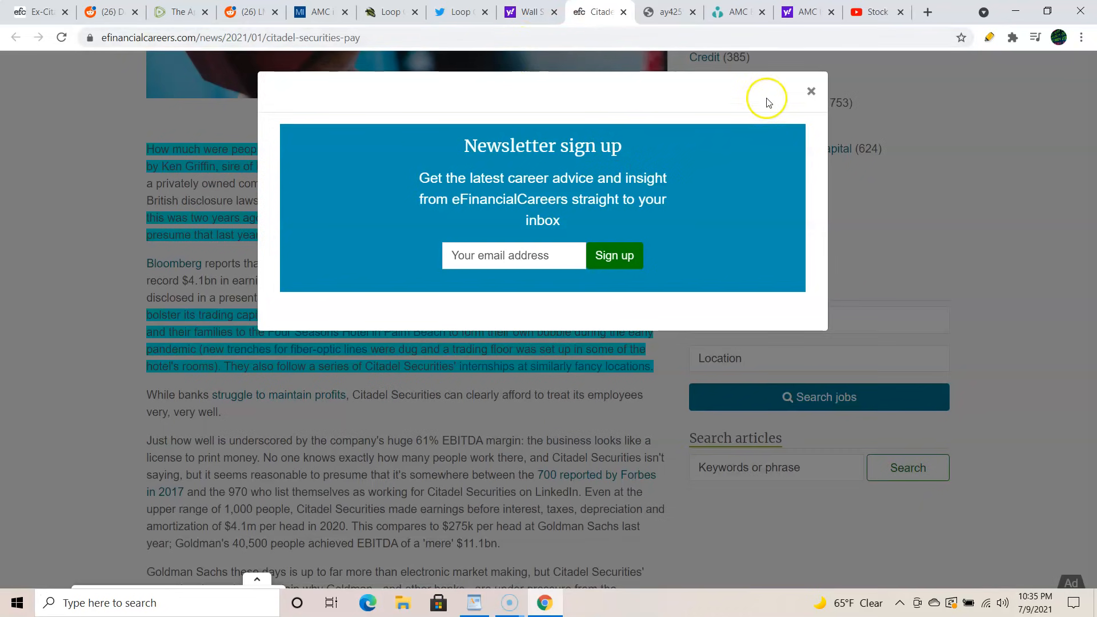
Close the newsletter pop-up and read Yahoo Finance's Loop Capital sell-rating article on AMC.
click(812, 91)
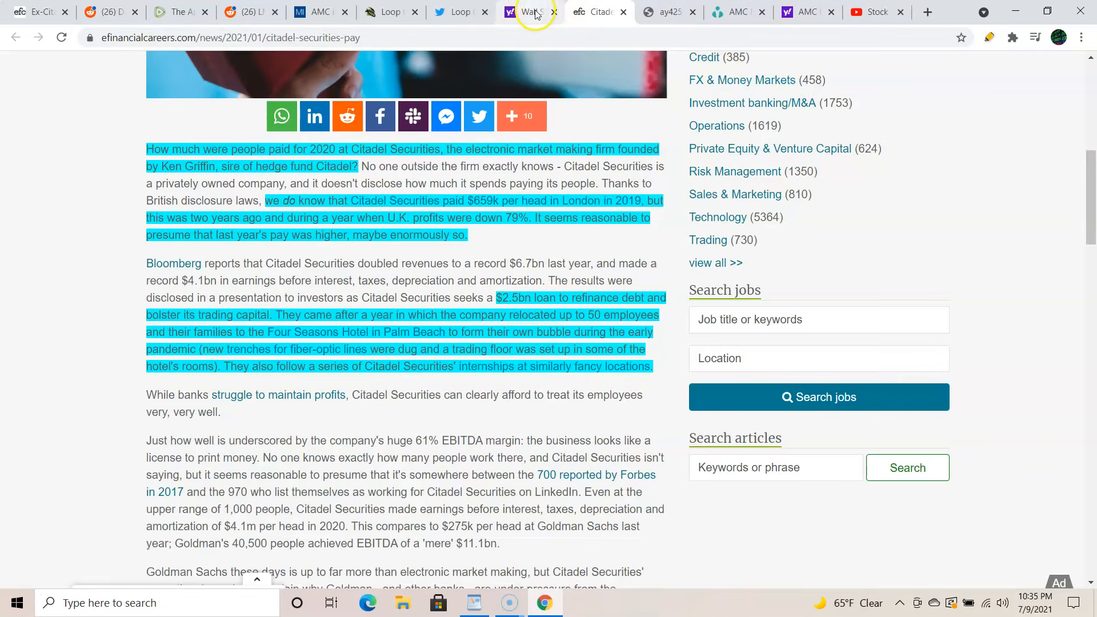
click(531, 12)
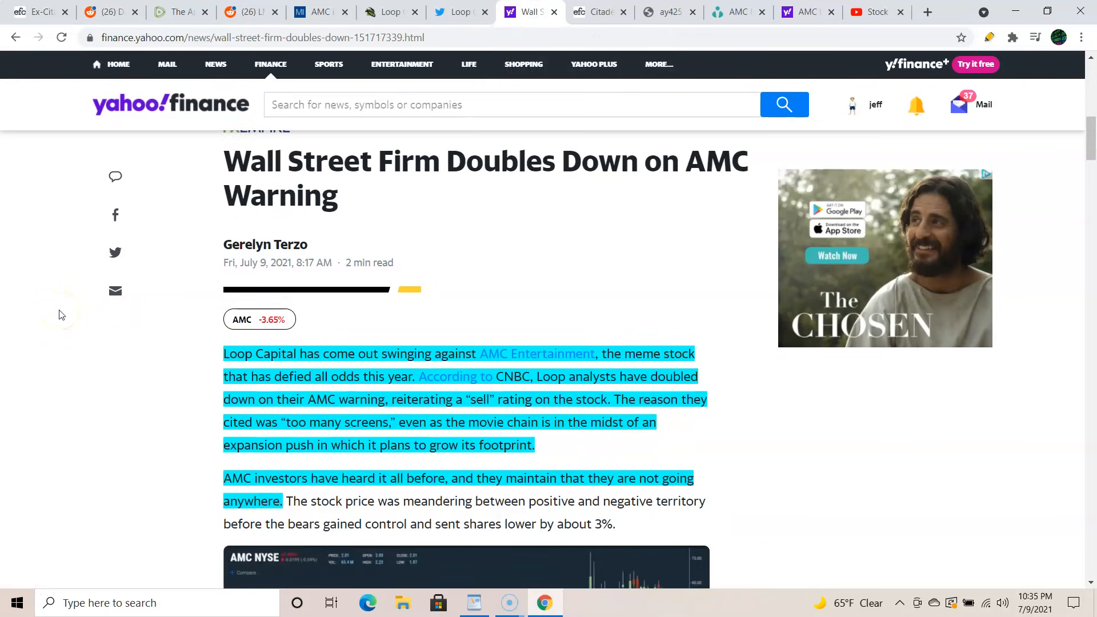
scroll(down, 3)
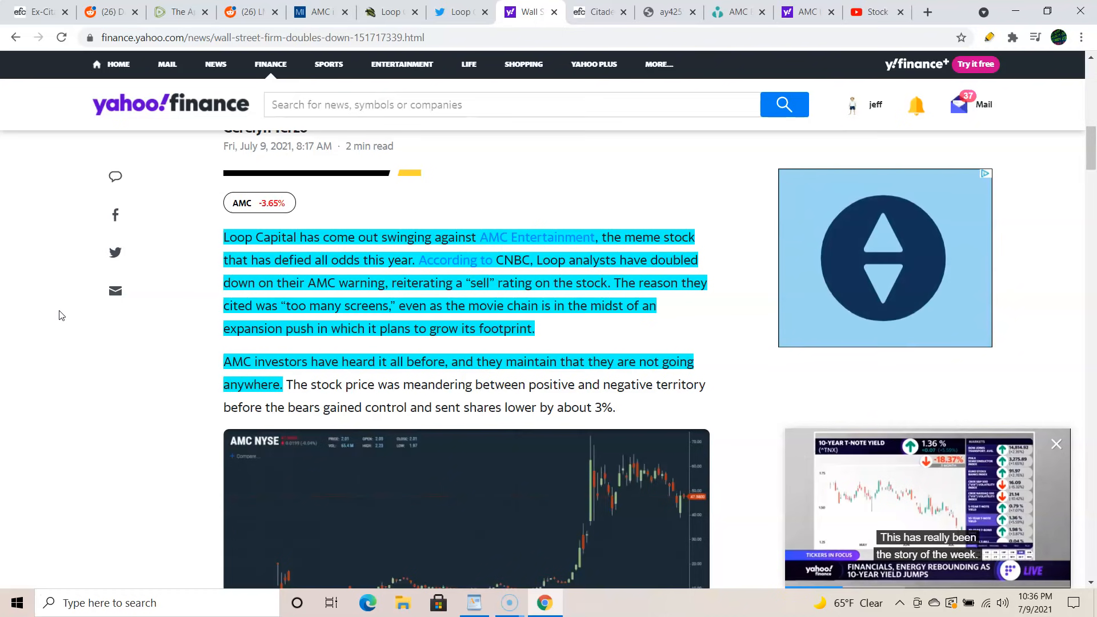
mouse_move(70, 374)
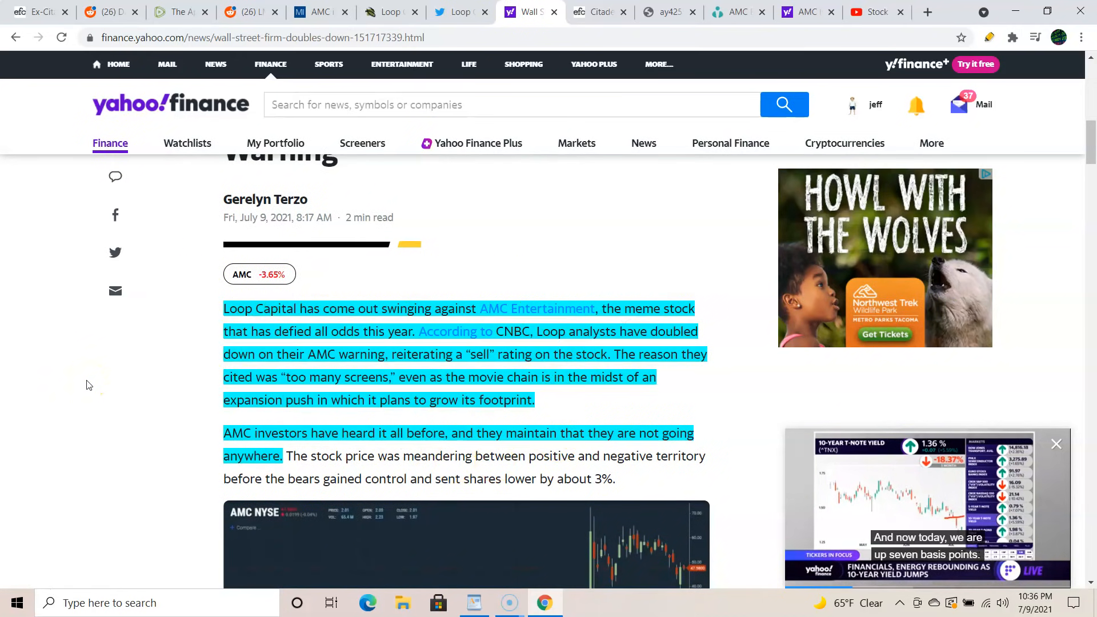
Browse Loop Capital's Twitter profile: bio, 1,162 followers and the retweeted CNBC post.
click(458, 11)
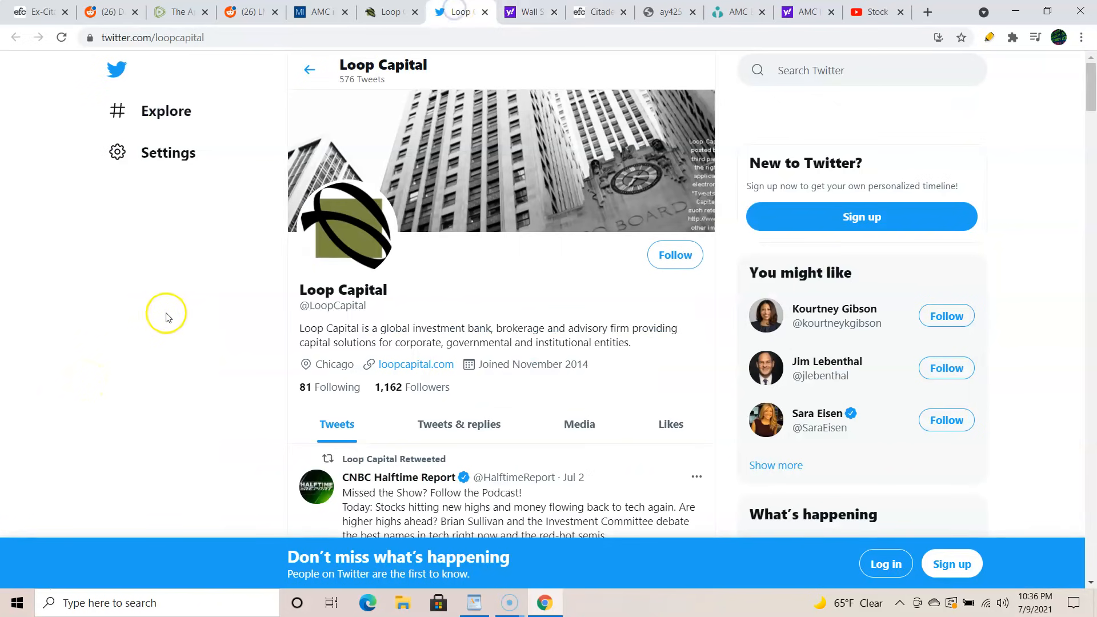
mouse_move(159, 336)
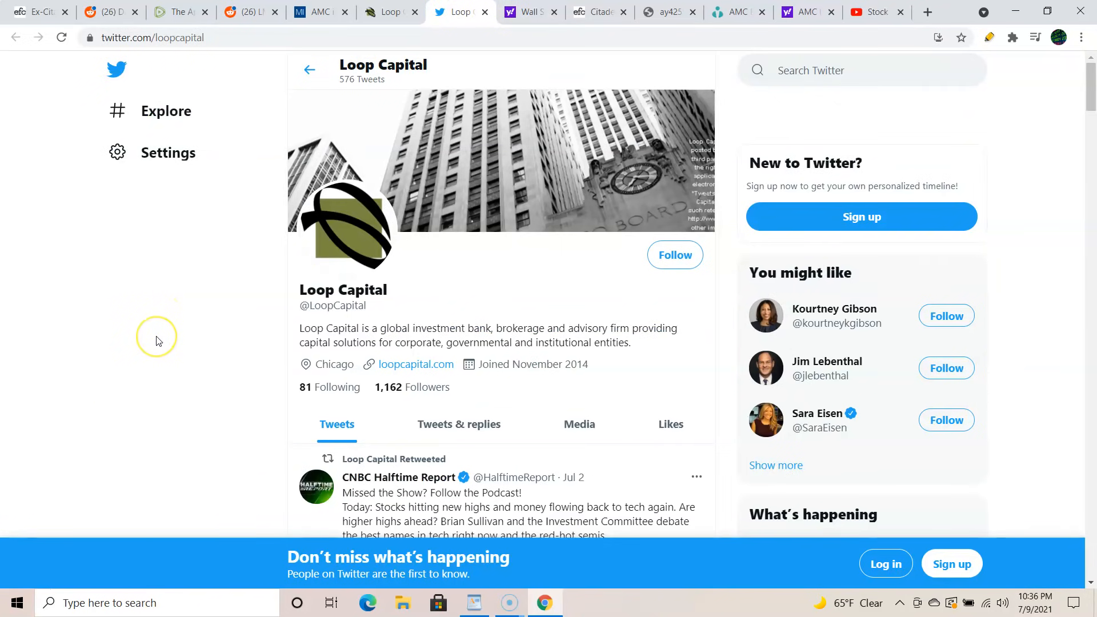
scroll(down, 3)
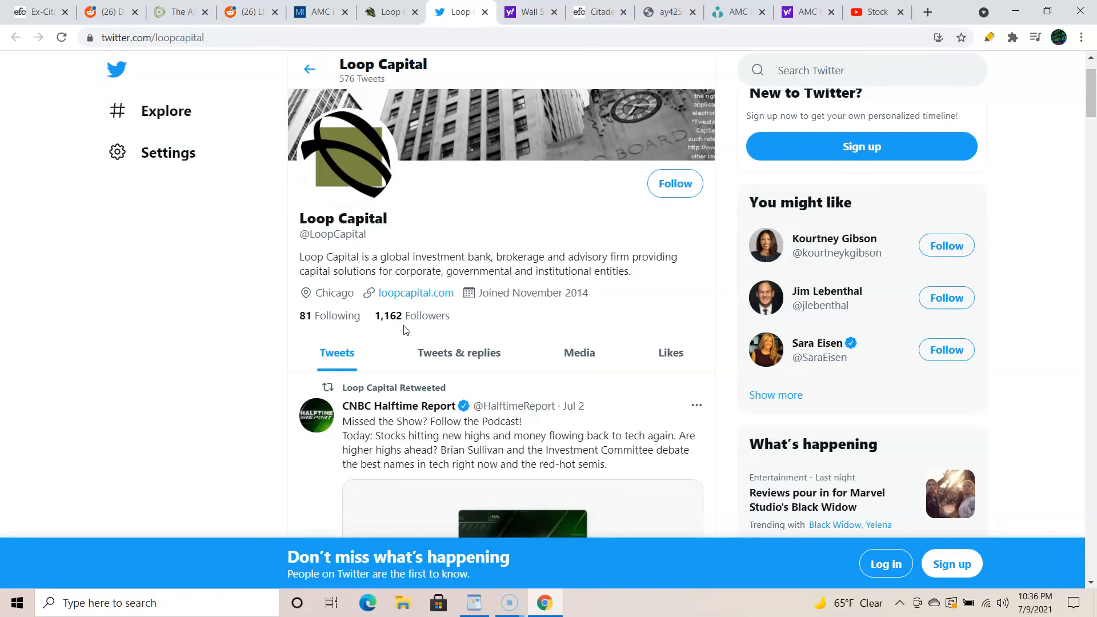
mouse_move(207, 309)
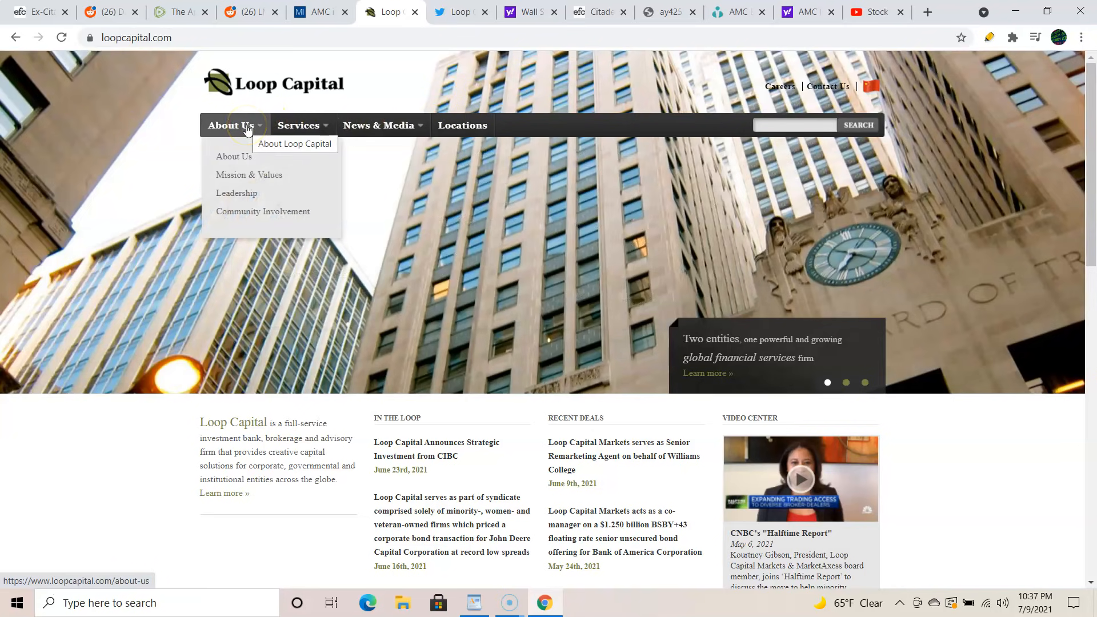
Scroll loopcapital.com through its news and recent deals, then back to the top.
scroll(down, 3)
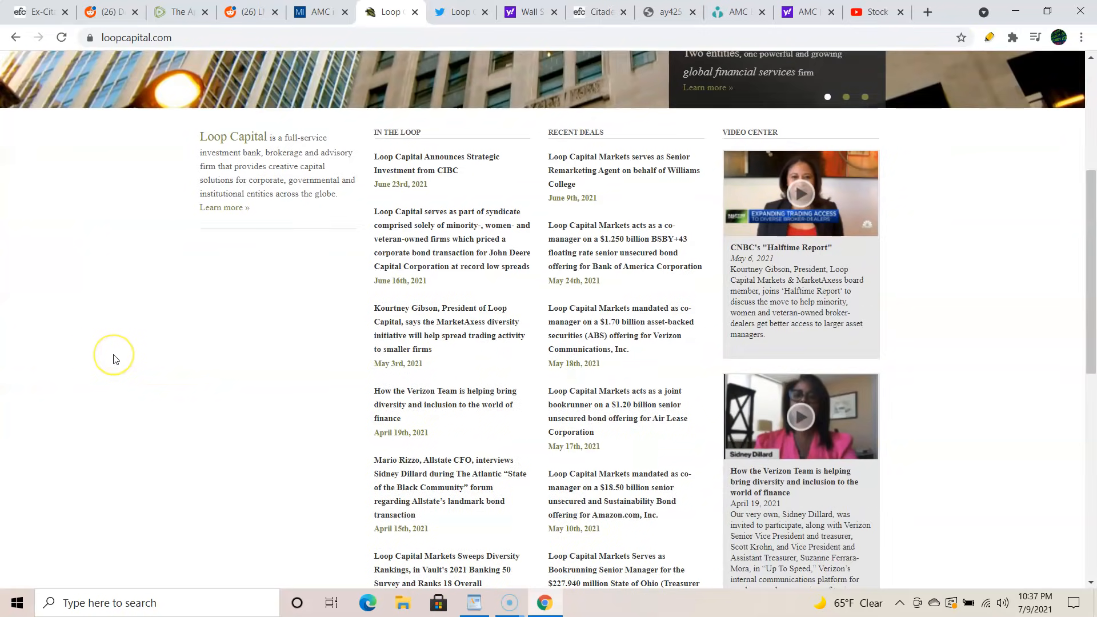
scroll(up, 3)
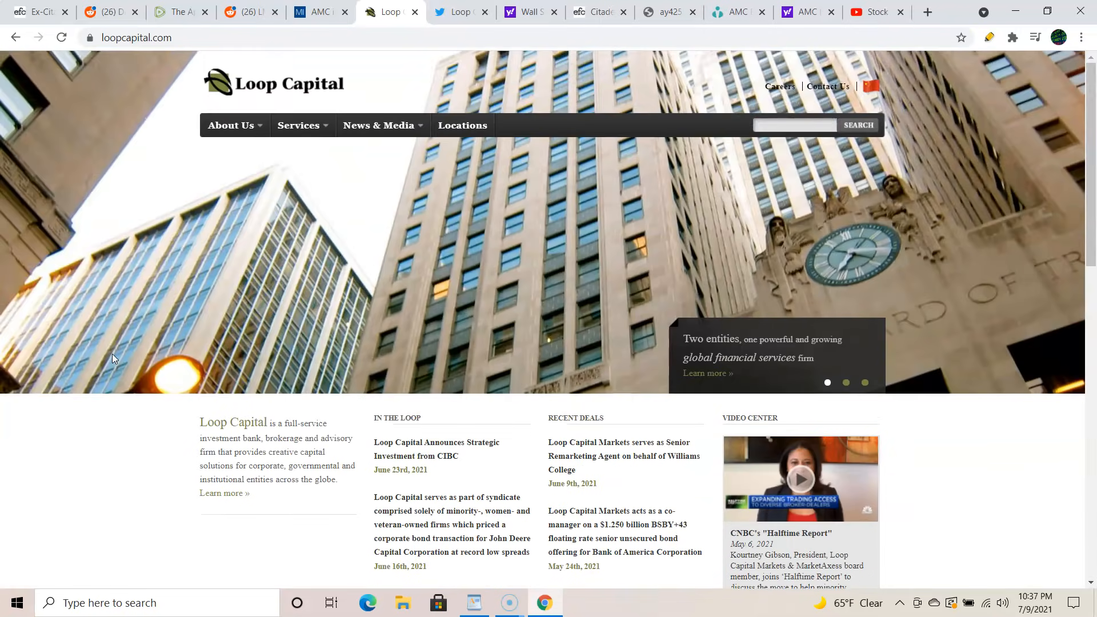
Read the Markets Insider 'AMC is worth $1 per share' article, then return to Yahoo Finance.
click(319, 12)
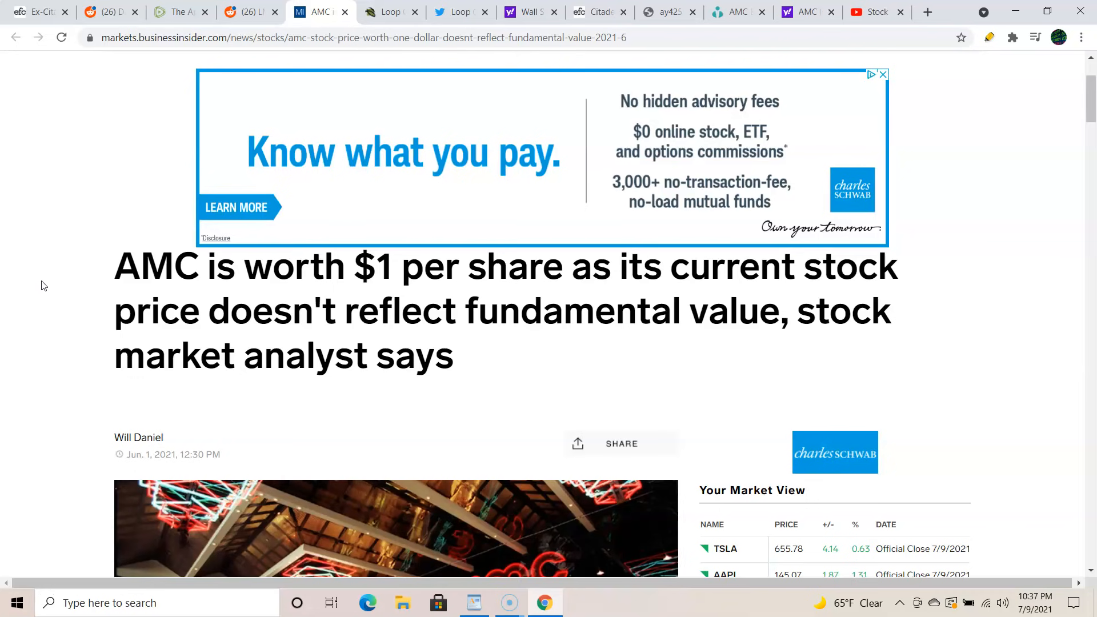
scroll(down, 3)
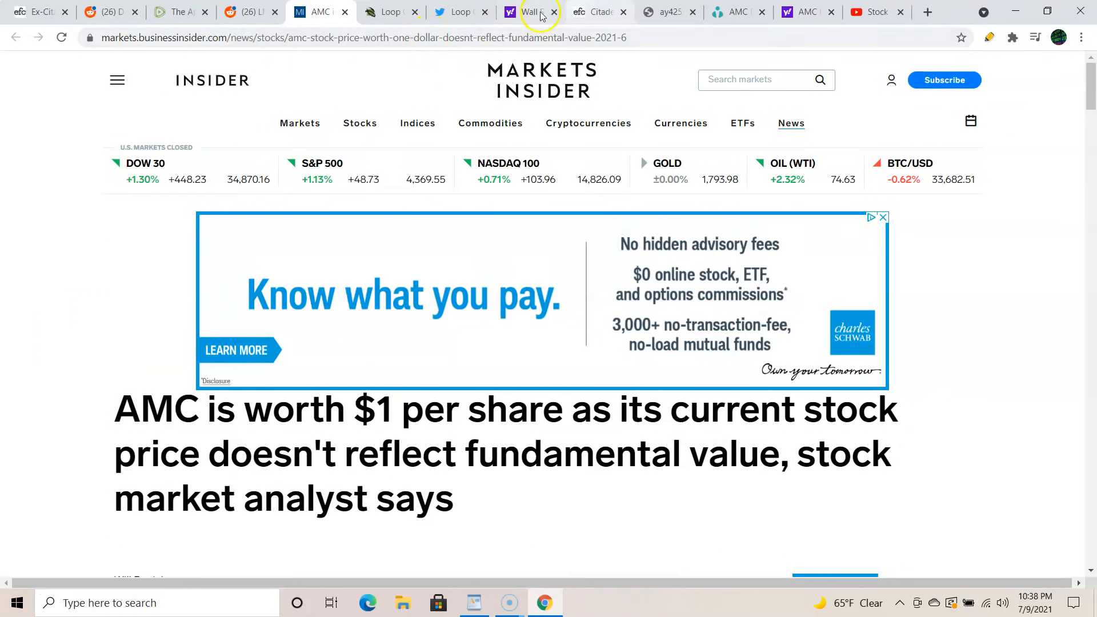
click(535, 12)
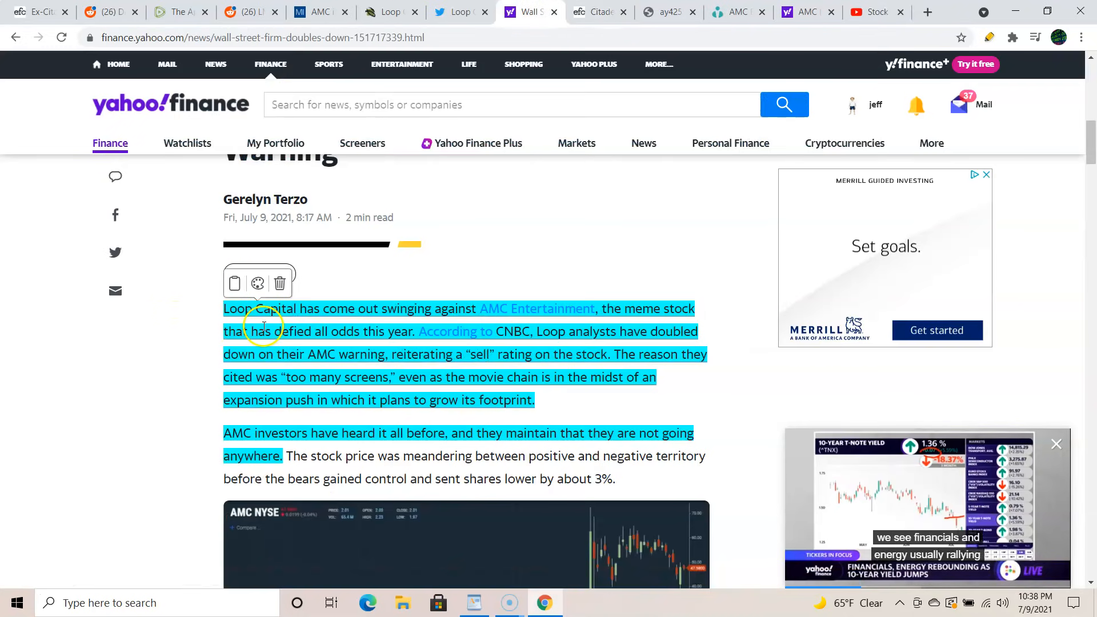
click(459, 11)
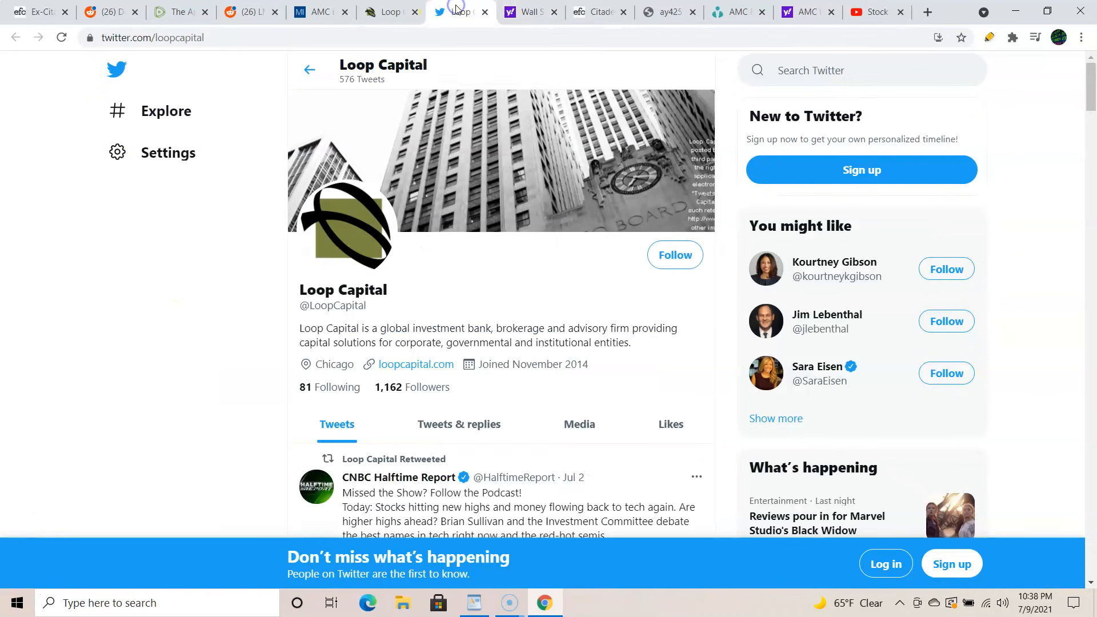
click(388, 12)
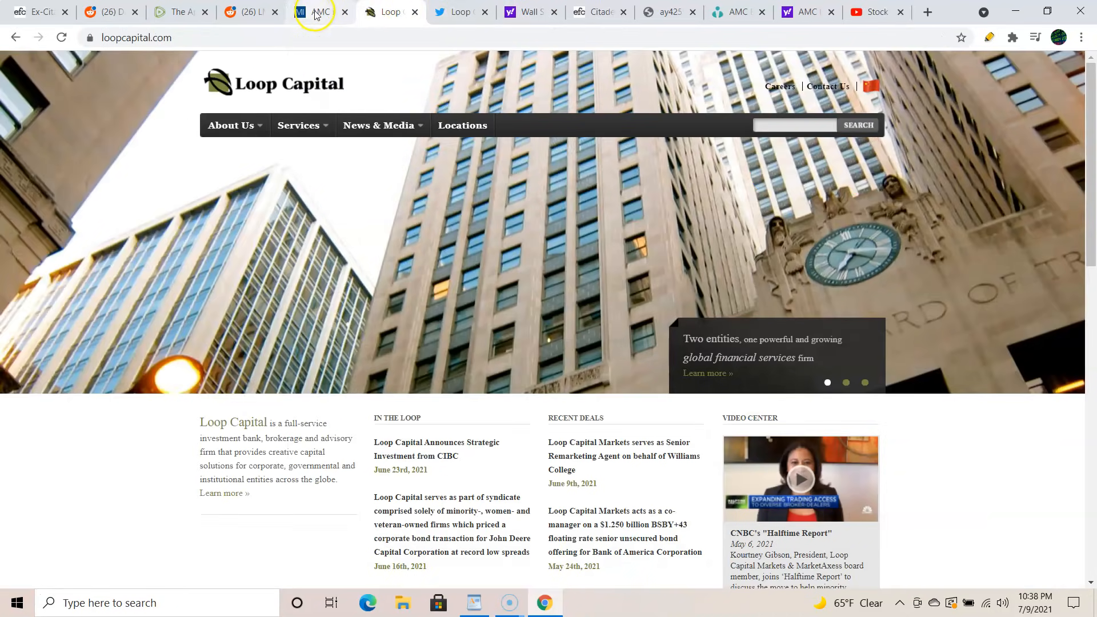
click(316, 12)
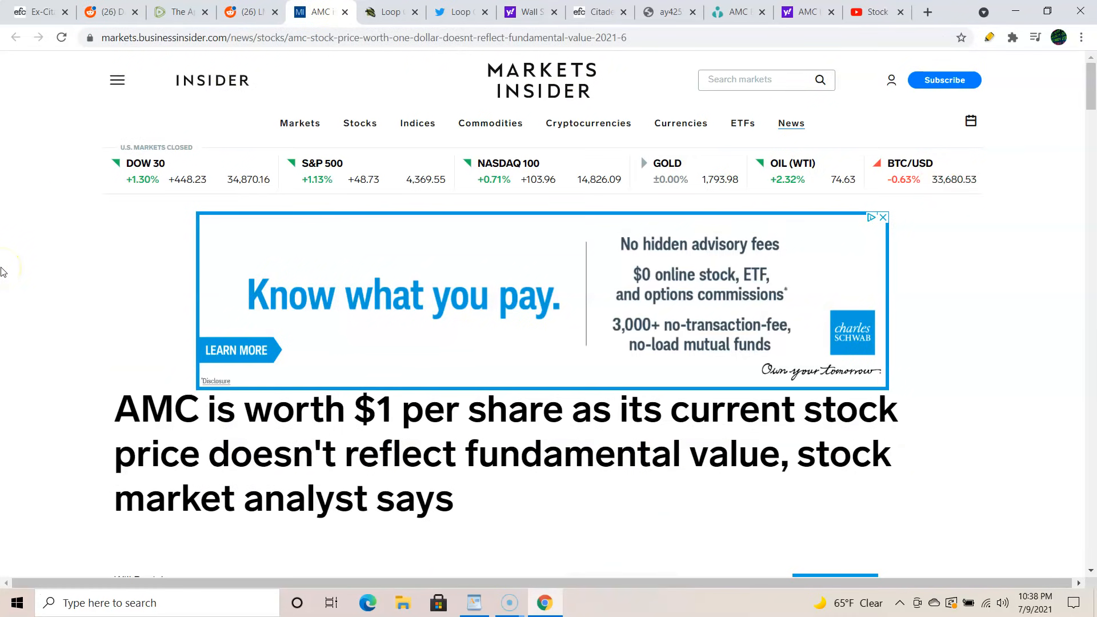
mouse_move(8, 272)
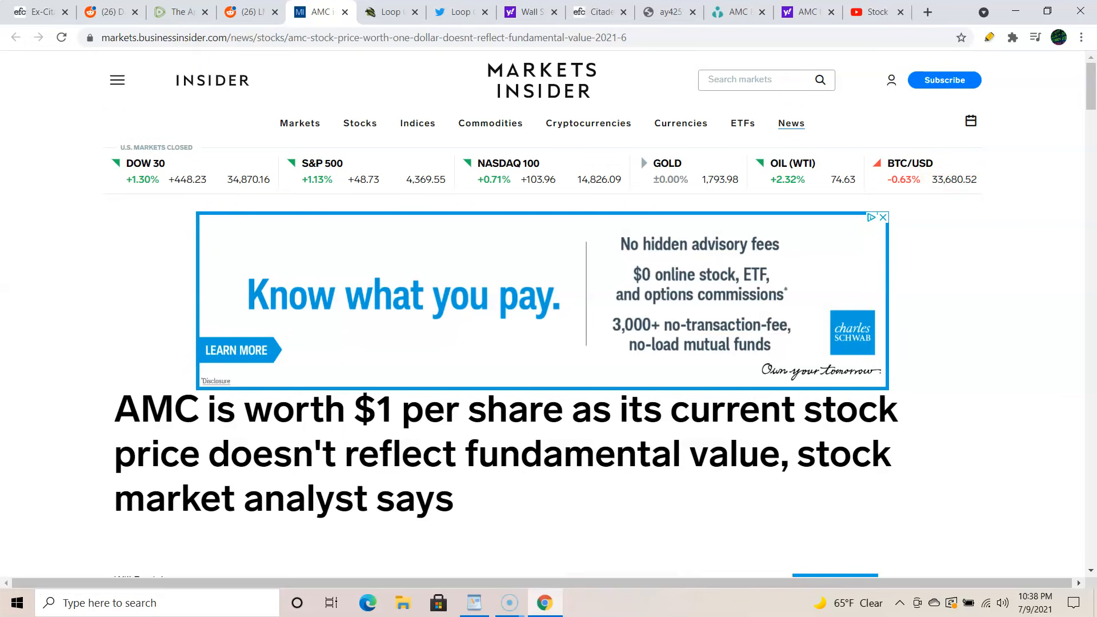
Play the CNBC anchor clip about an AMC comeback in the r/amcstock post.
click(236, 12)
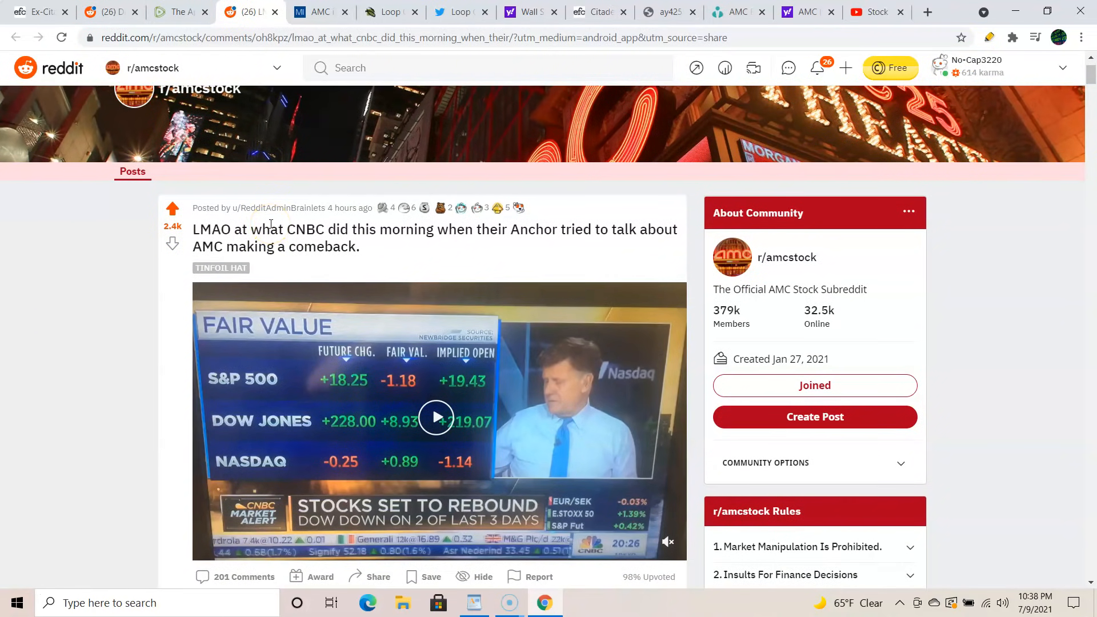
mouse_move(148, 270)
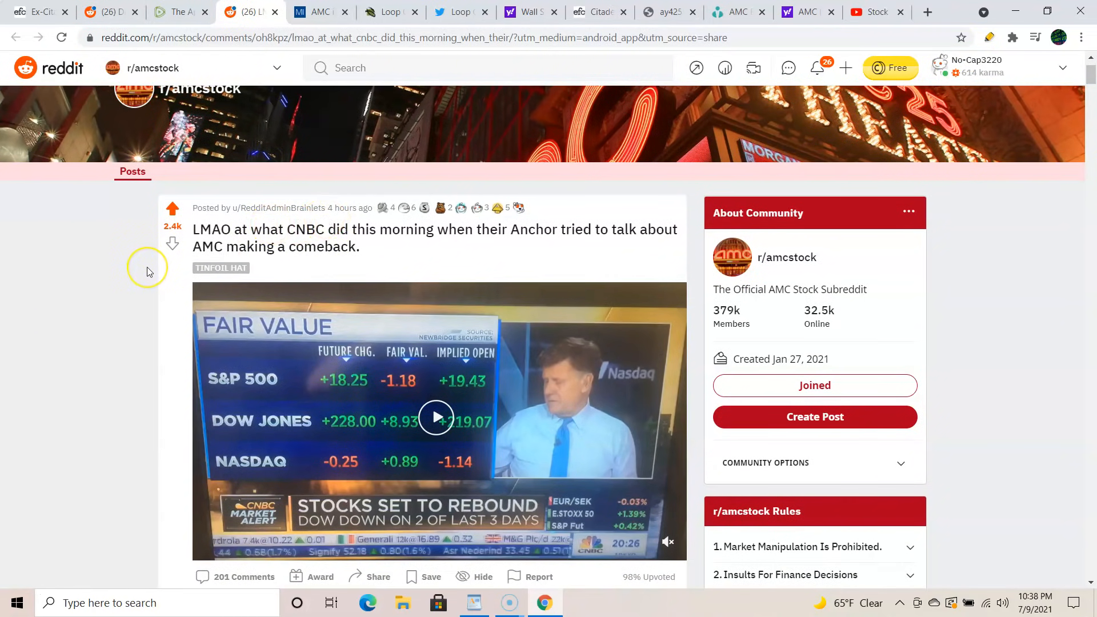
scroll(down, 3)
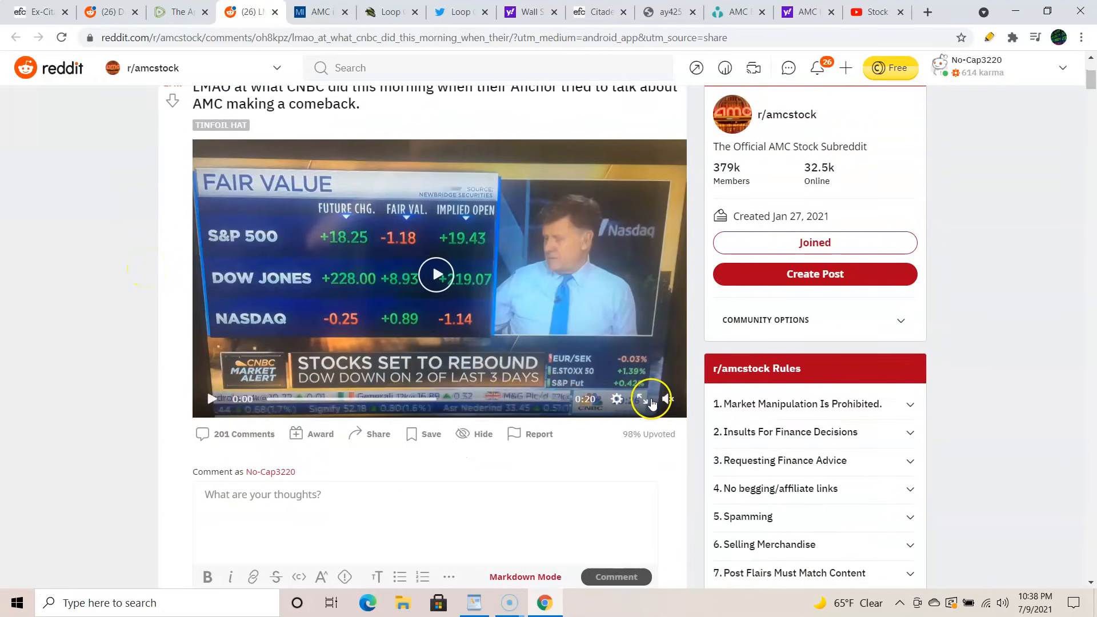
click(667, 399)
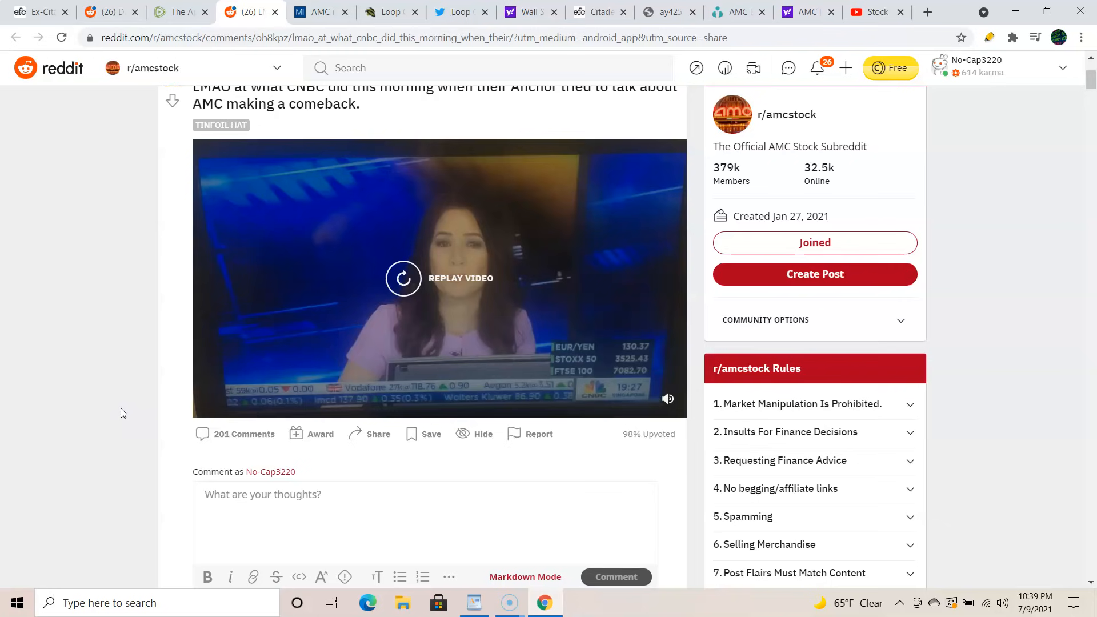
mouse_move(184, 59)
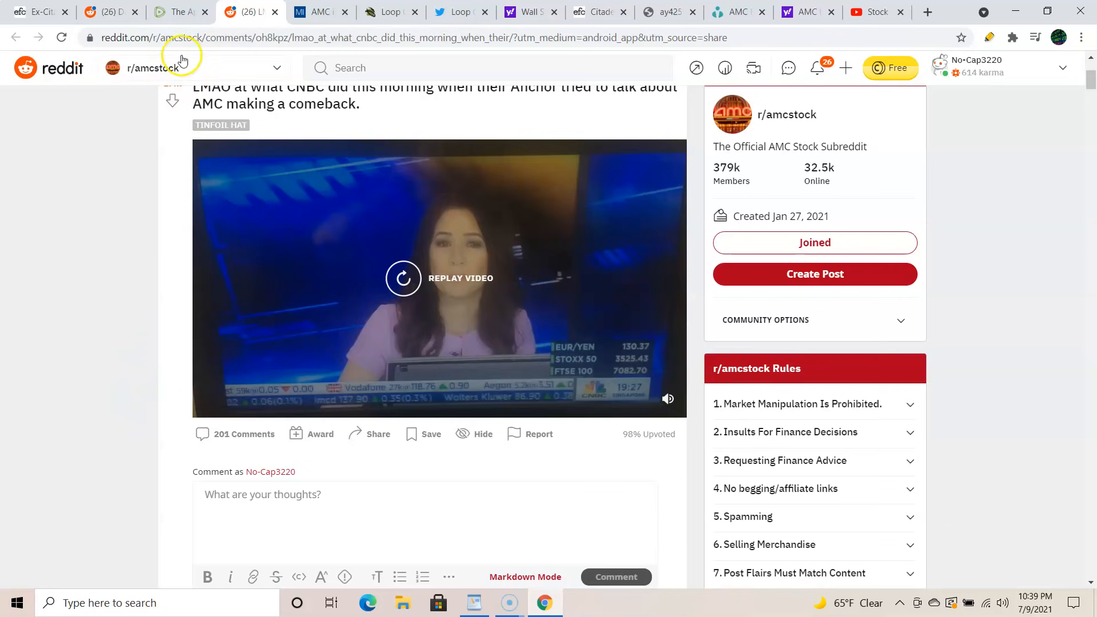
View the Bannons War Room 'Ape Army Villainized for Diamond Hands' video page on Rumble.
click(194, 11)
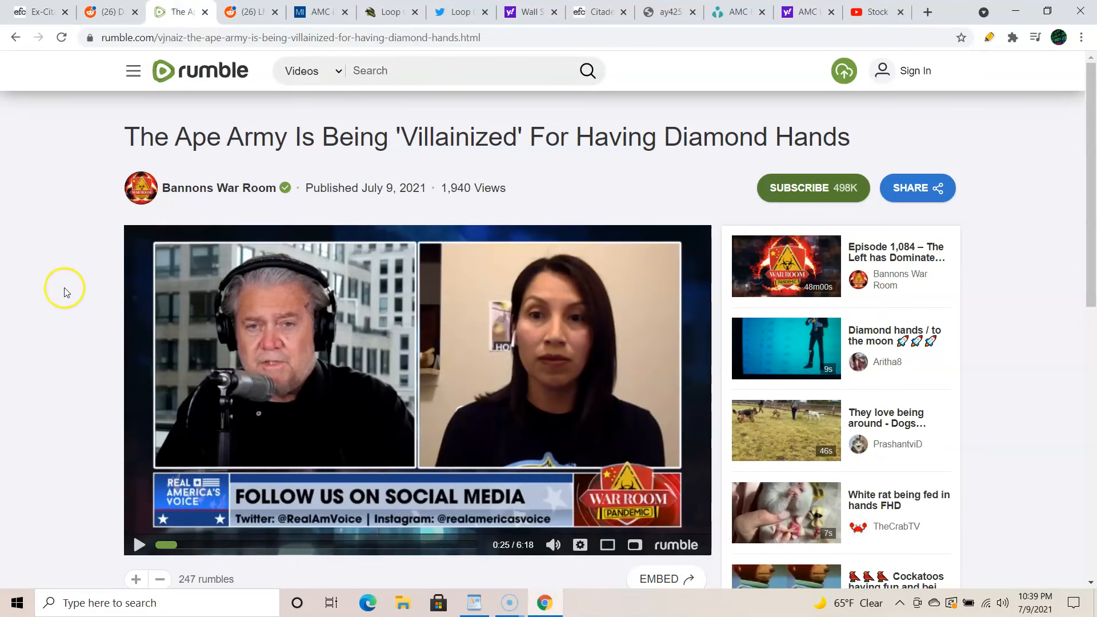
scroll(down, 3)
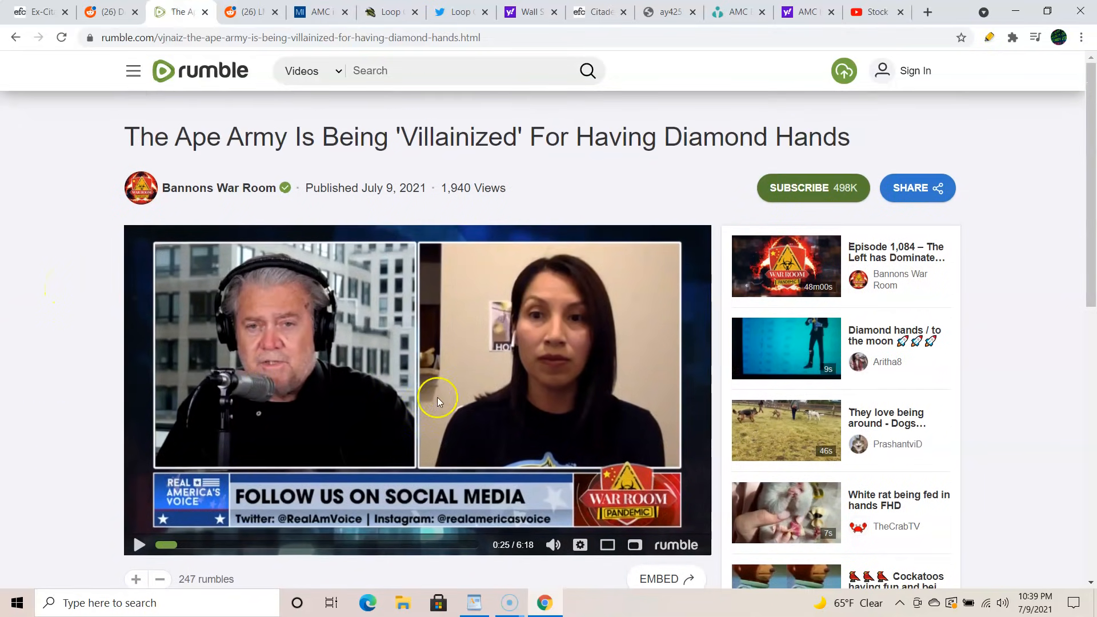
mouse_move(256, 248)
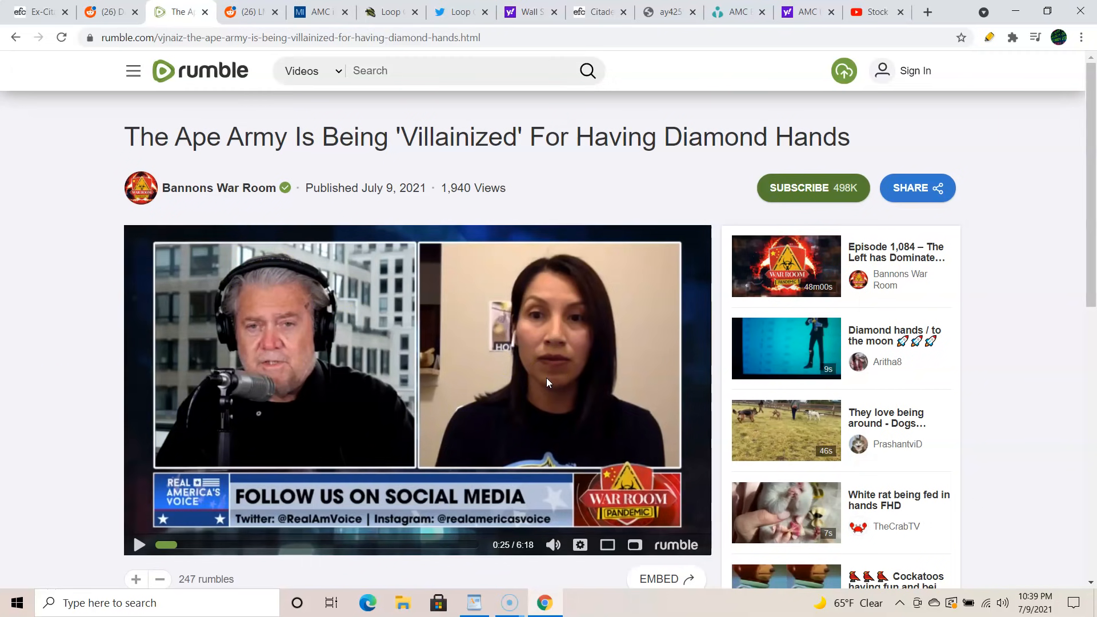
mouse_move(84, 313)
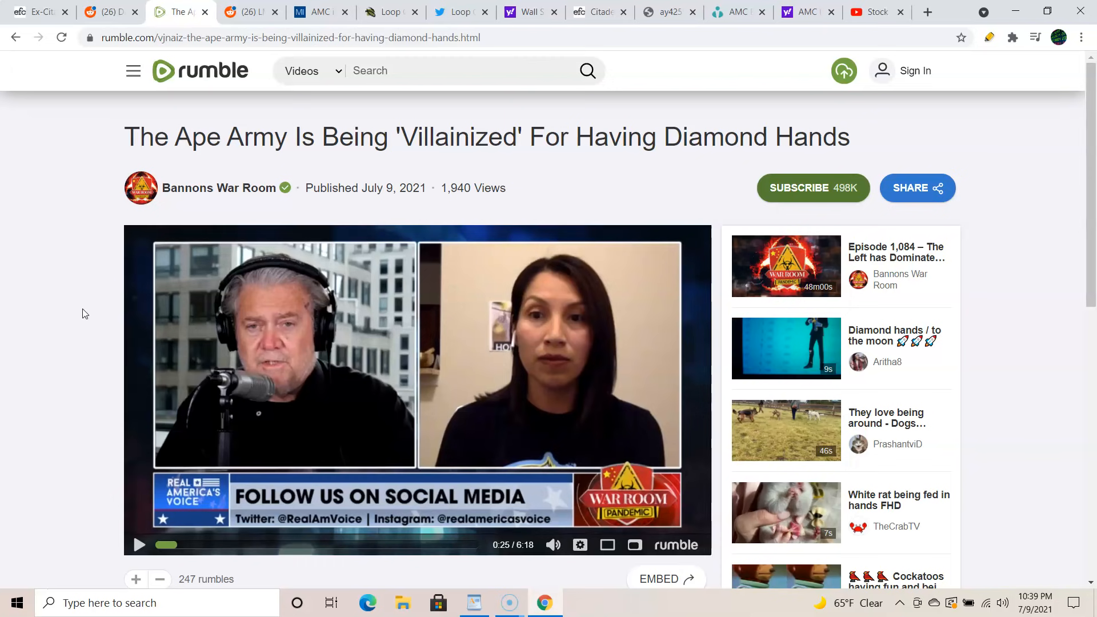
mouse_move(52, 248)
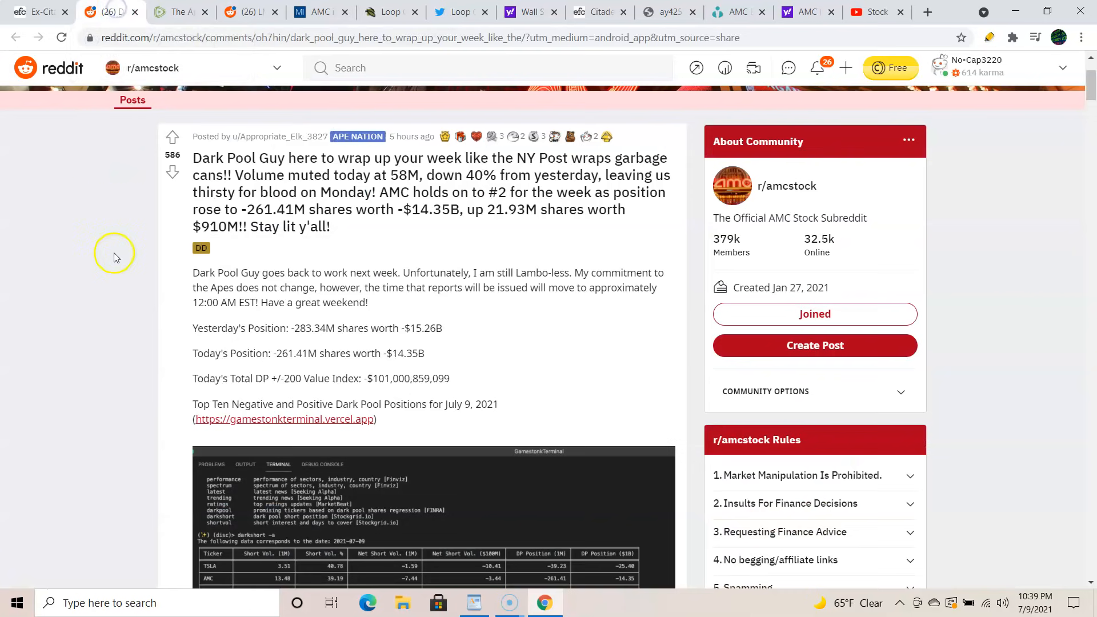
mouse_move(115, 264)
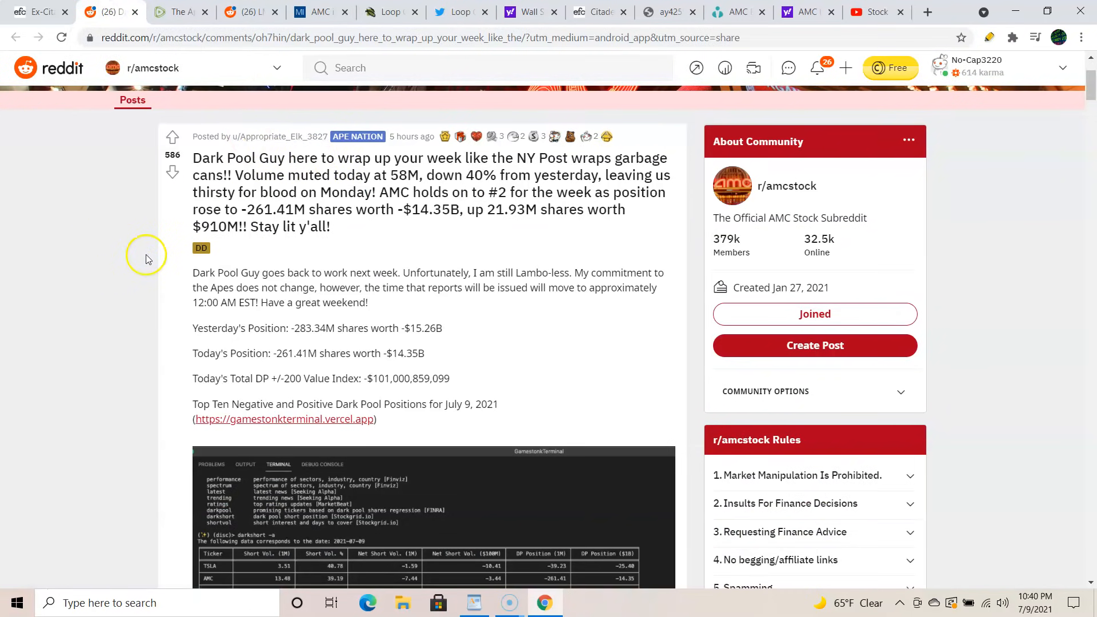
mouse_move(358, 231)
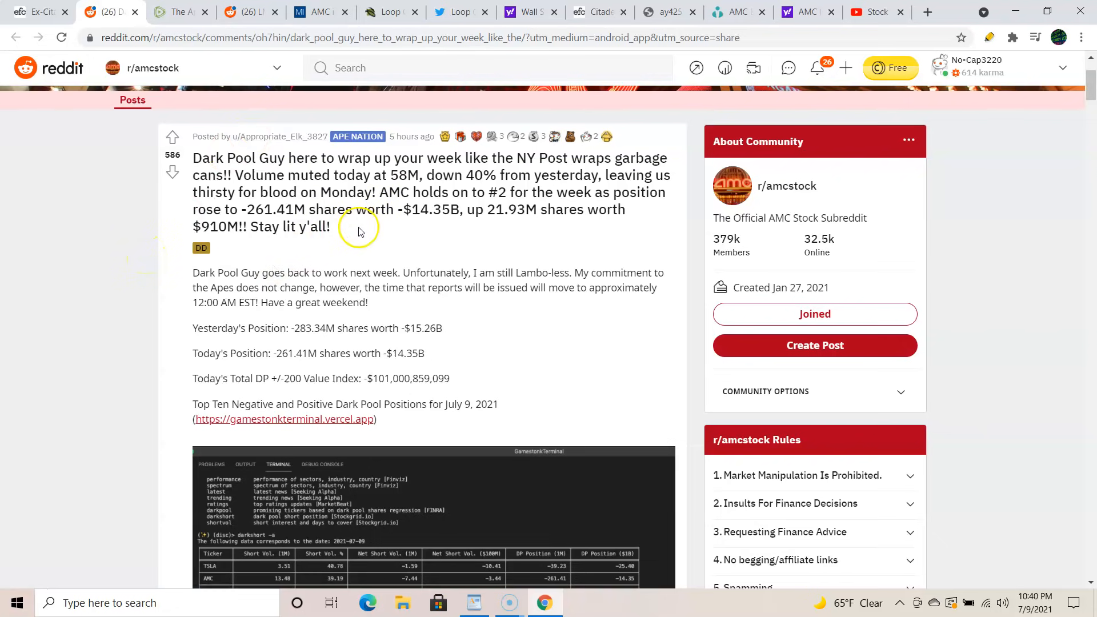
mouse_move(361, 231)
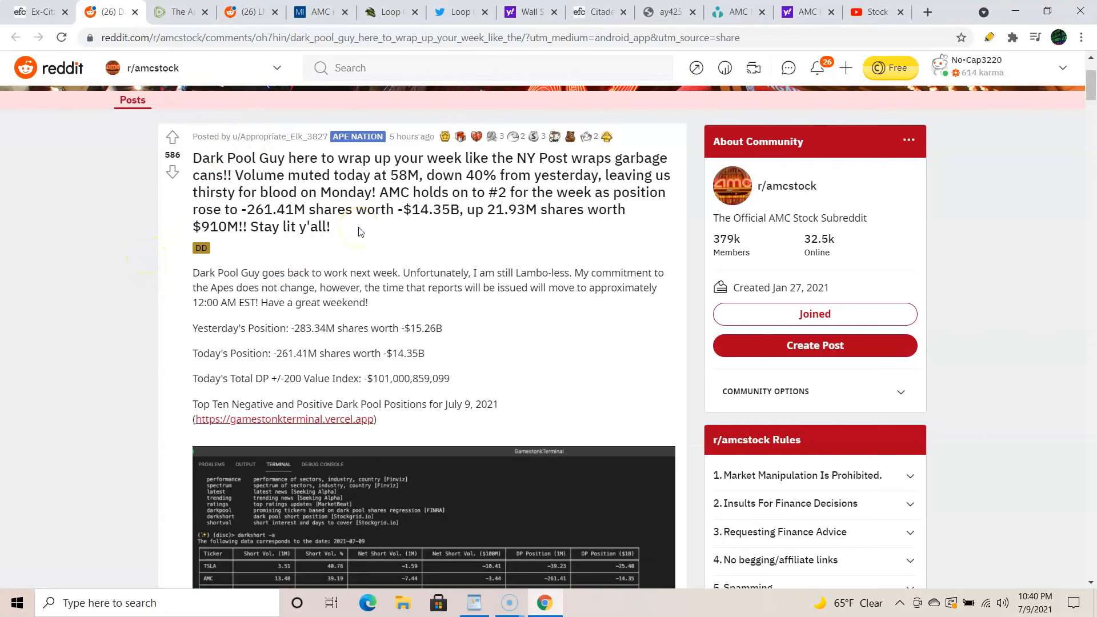
Scroll through the Dark Pool Guy post's dark pool short volume tables in r/amcstock.
scroll(down, 3)
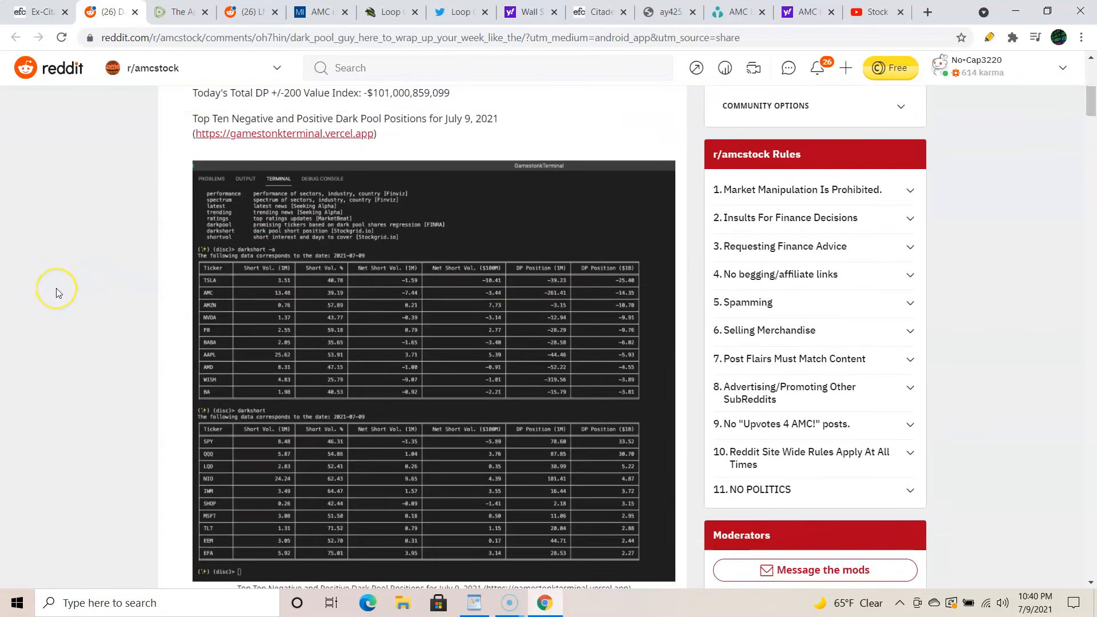
scroll(down, 3)
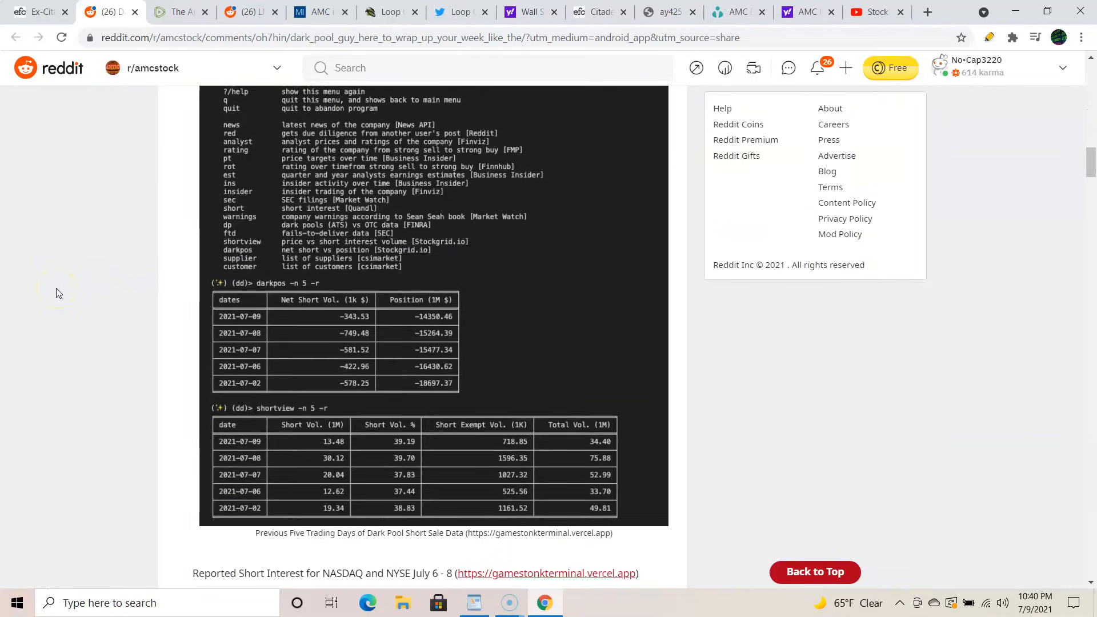
scroll(down, 3)
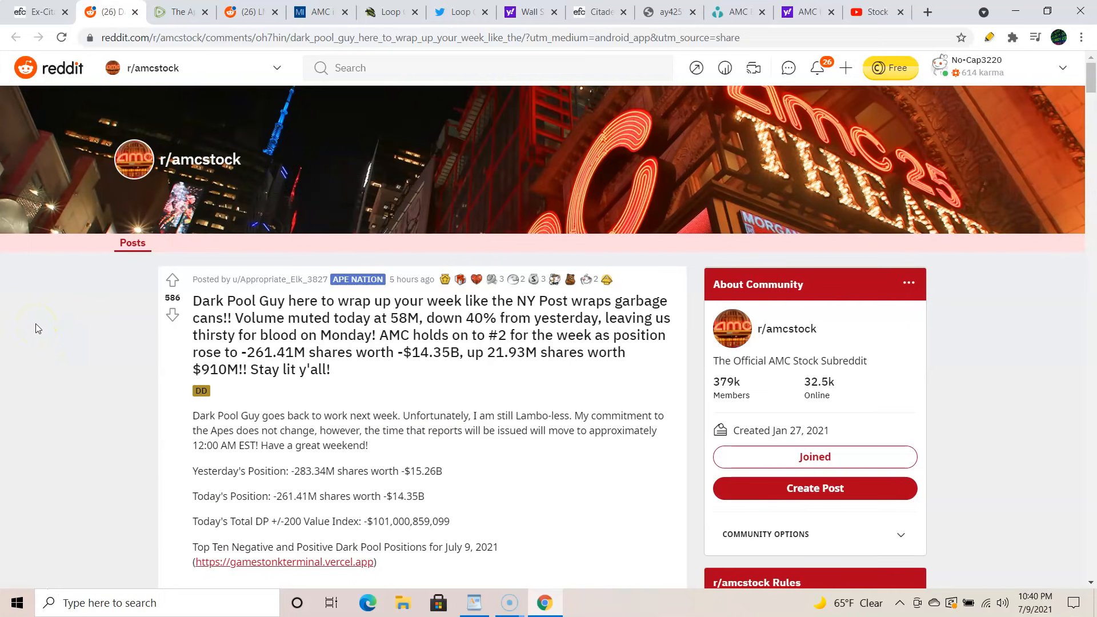
mouse_move(41, 11)
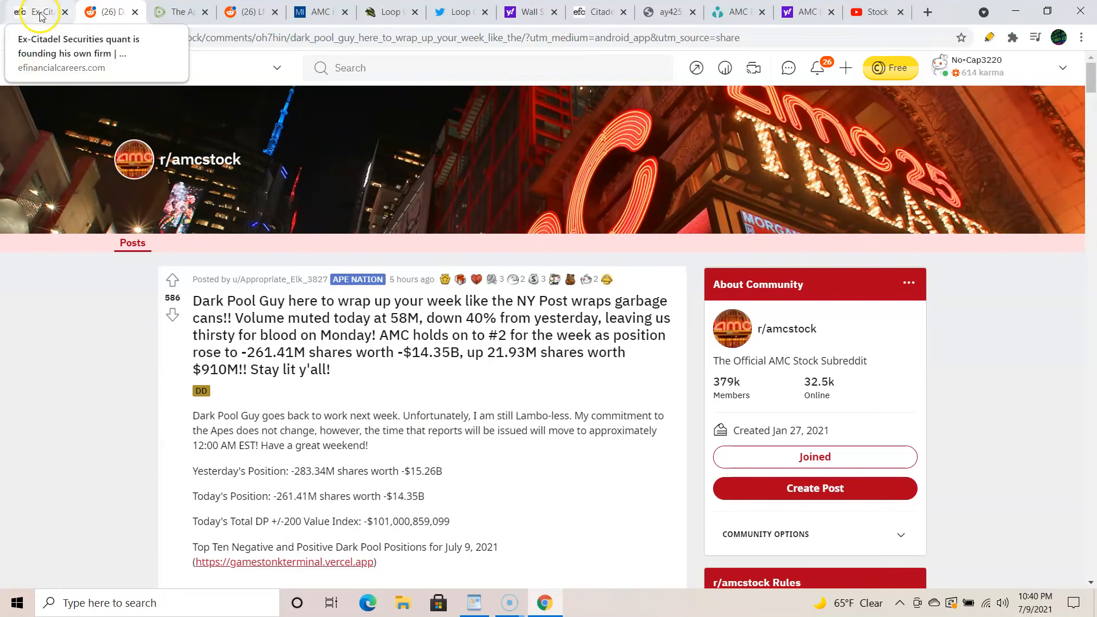
Skim the eFinancialCareers article 'Ex-Citadel Securities quant is founding his own firm'.
click(39, 12)
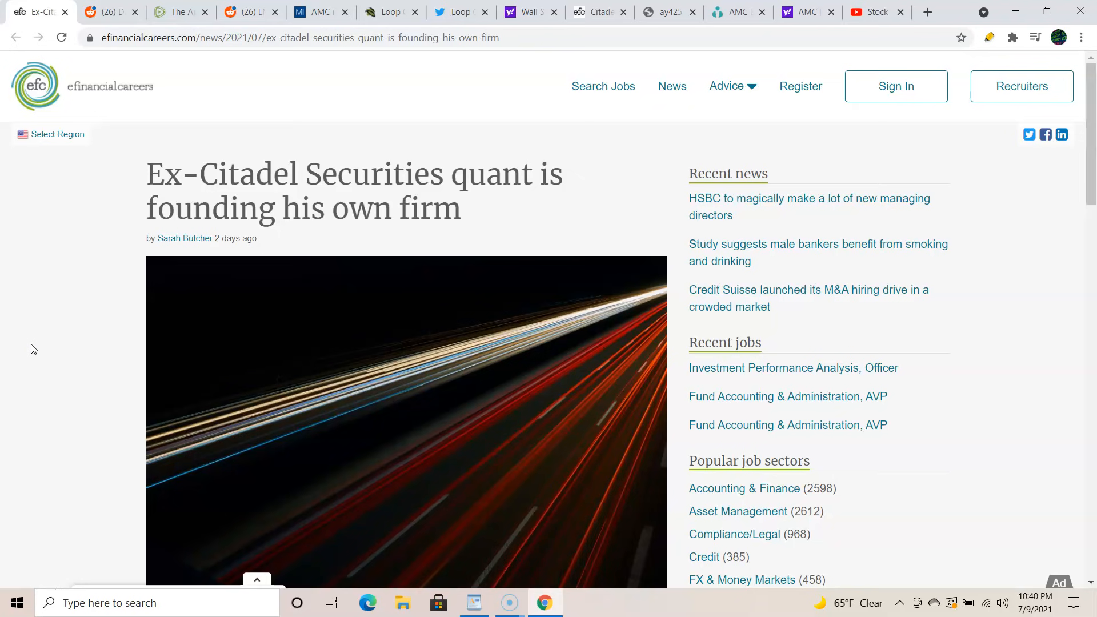
scroll(down, 3)
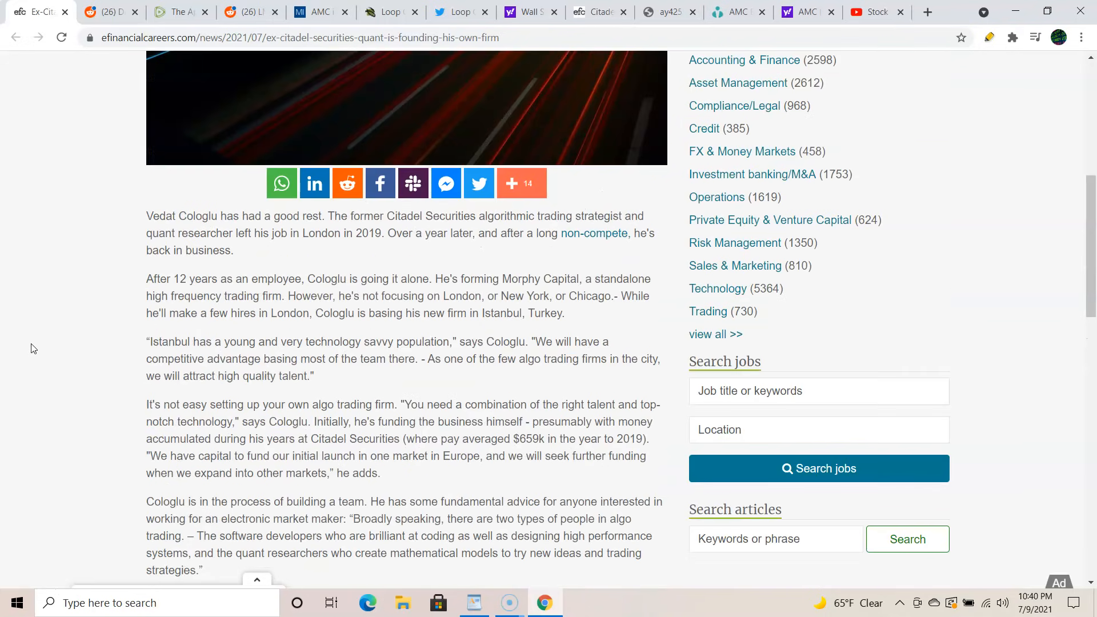
scroll(up, 3)
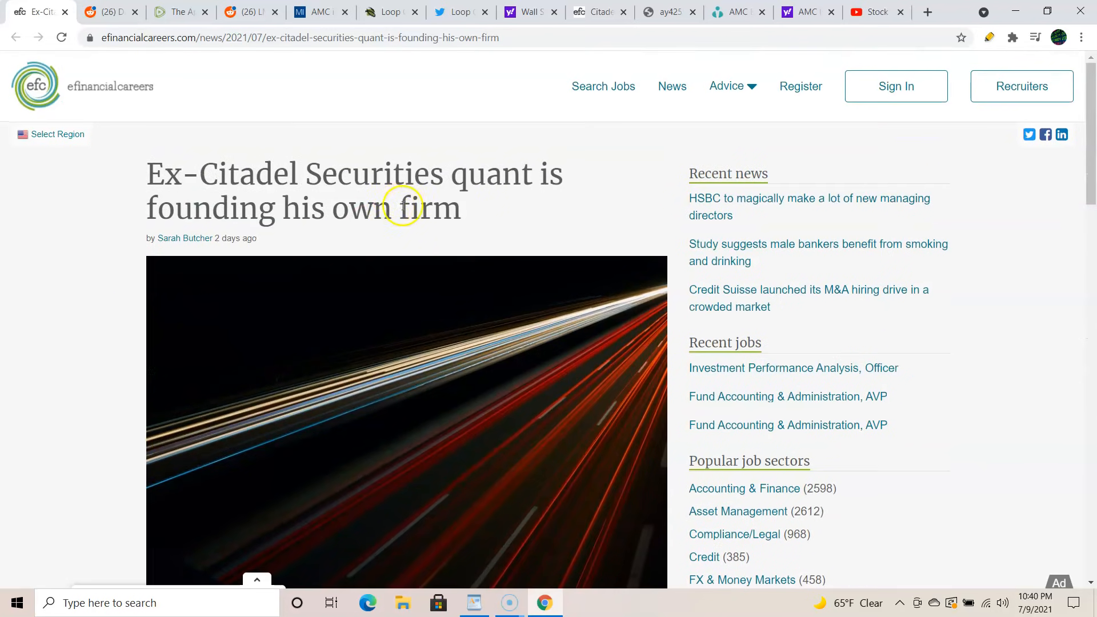
mouse_move(529, 227)
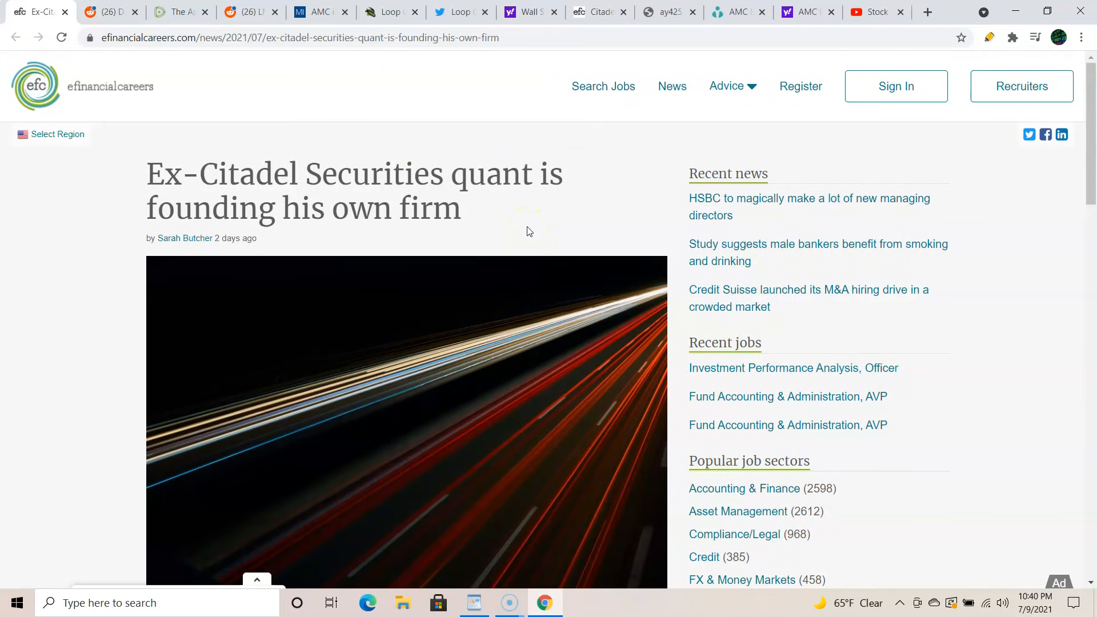
View Google results for 'citadel chicago popular times' in a new tab, then close it.
click(877, 12)
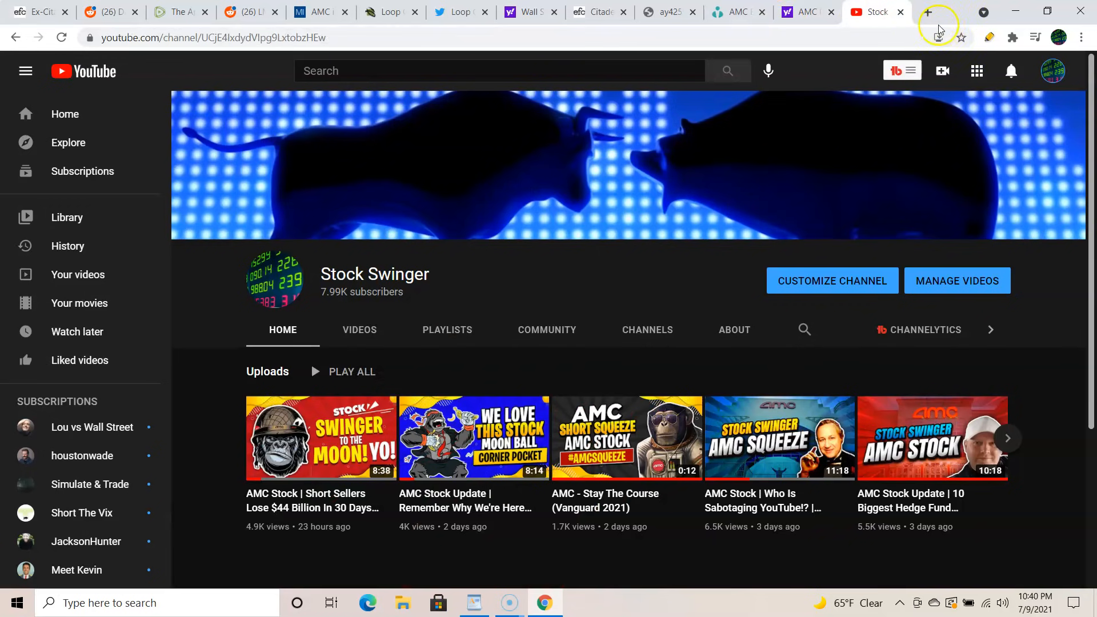
click(929, 11)
text(citadel chicago popular times)
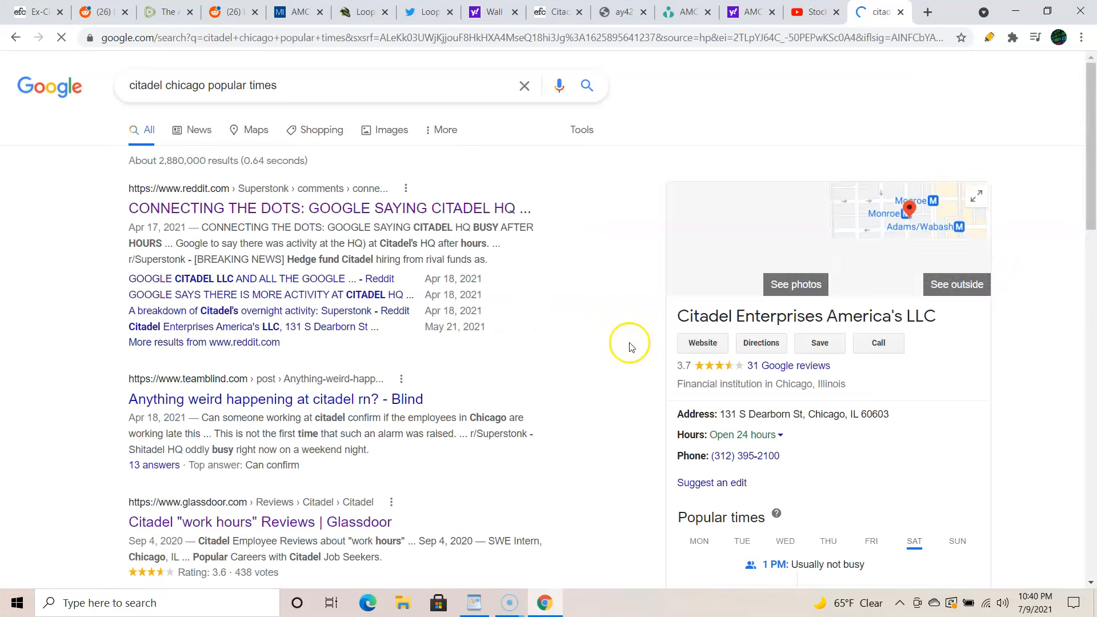
scroll(down, 3)
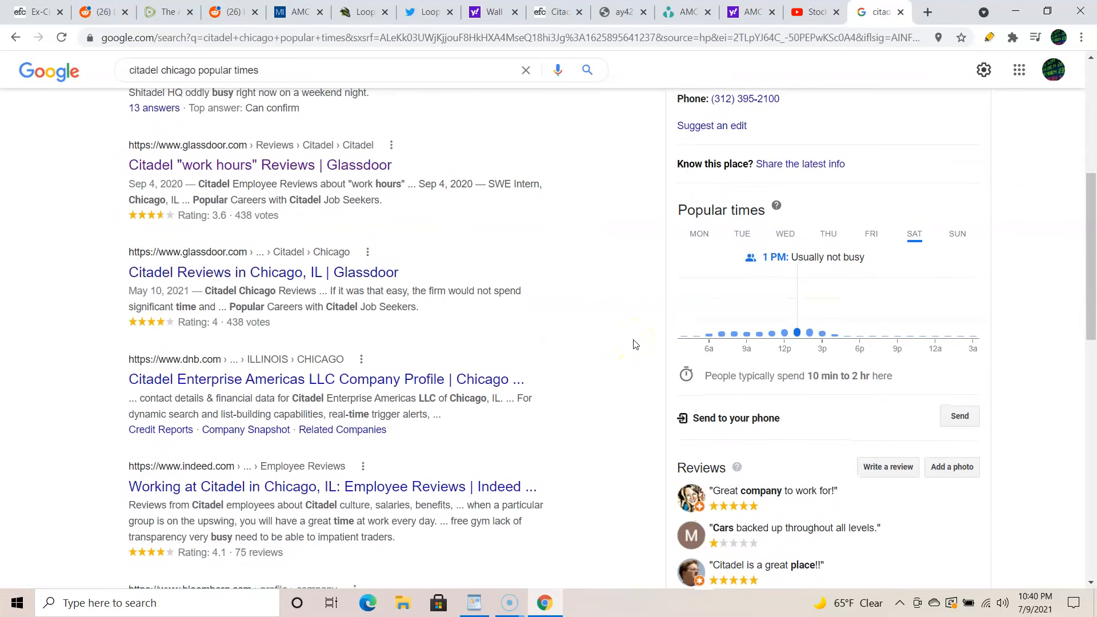
scroll(up, 3)
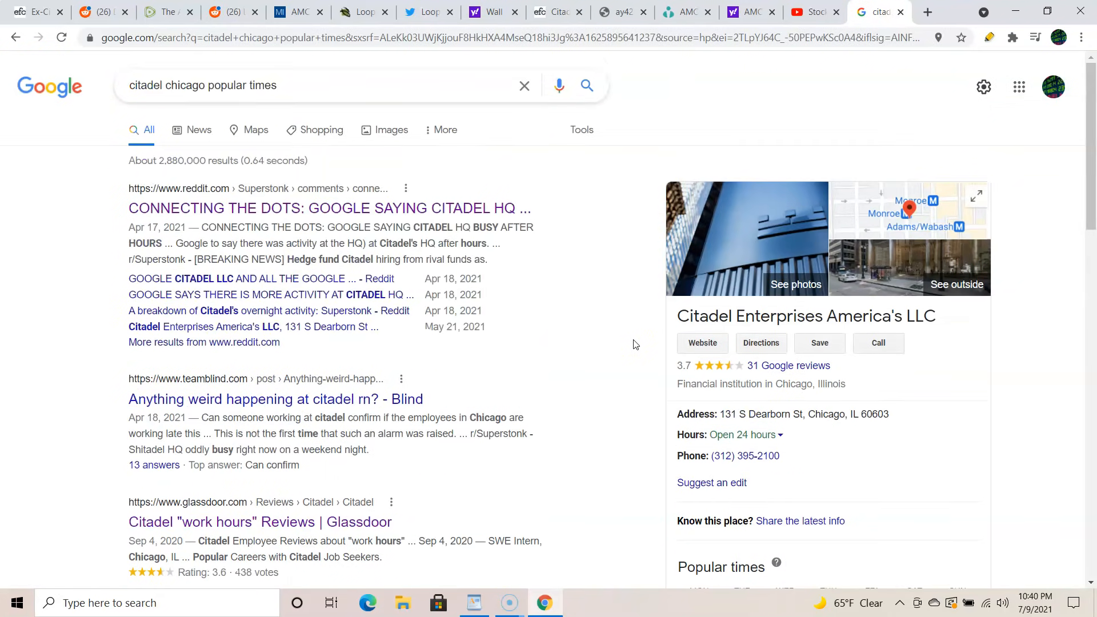
click(861, 11)
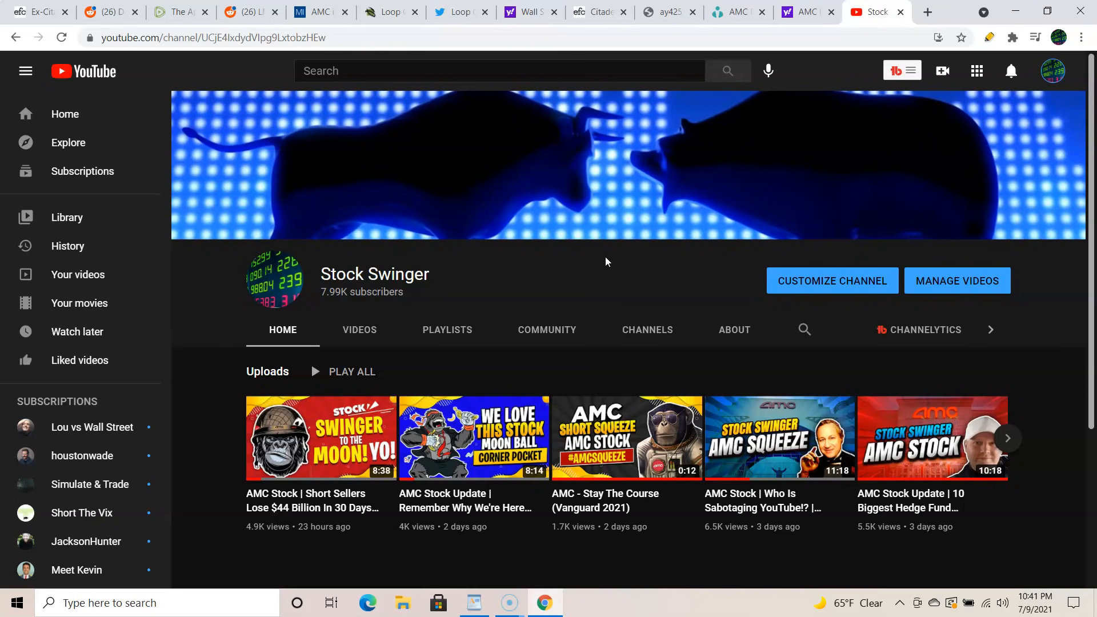
mouse_move(568, 290)
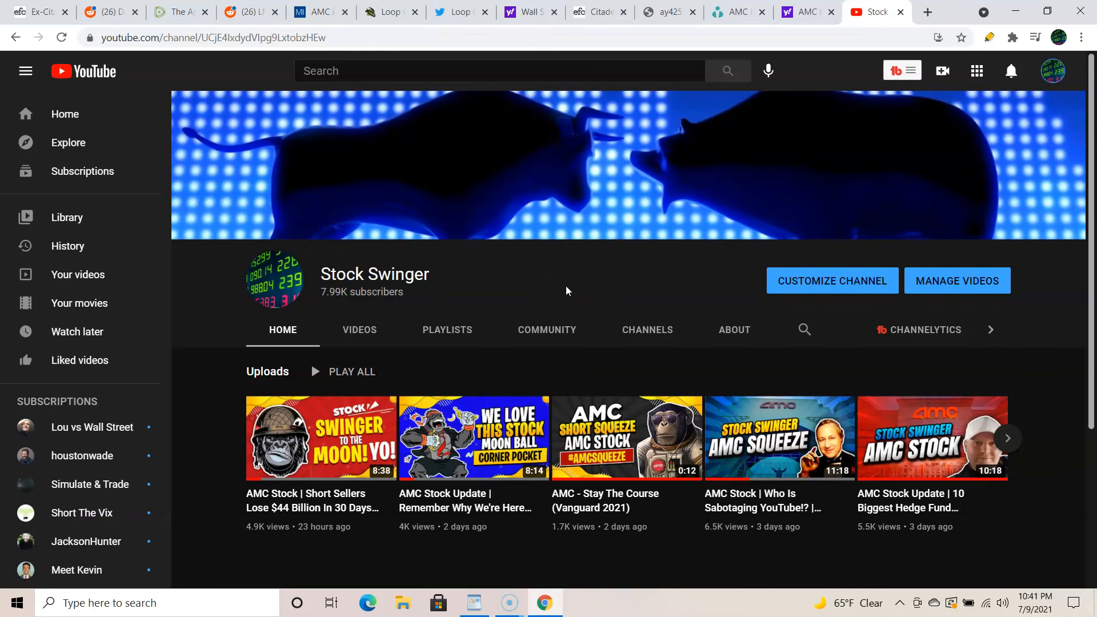